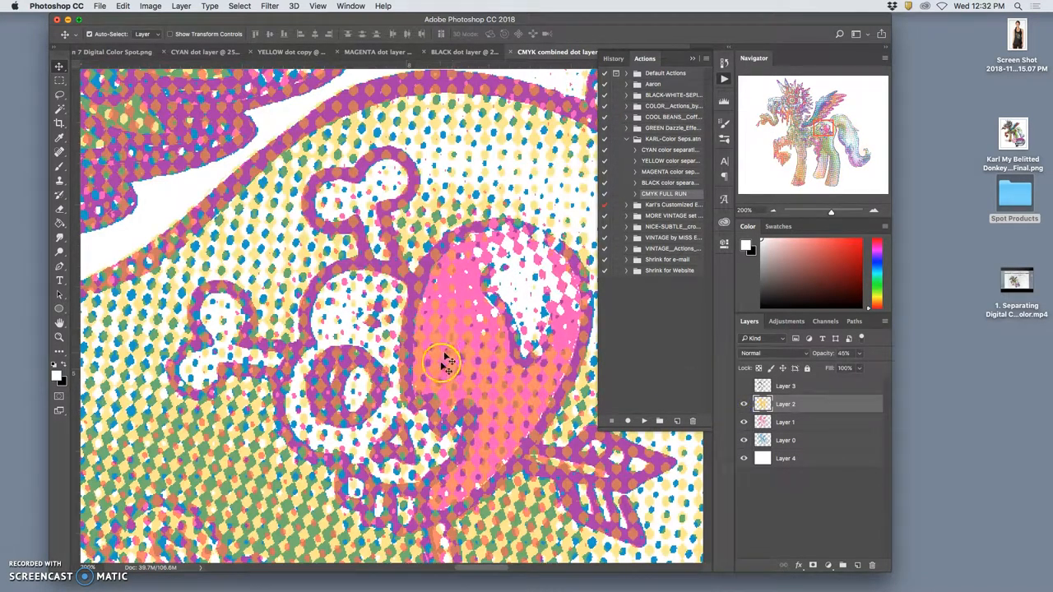
mouse_move(457, 247)
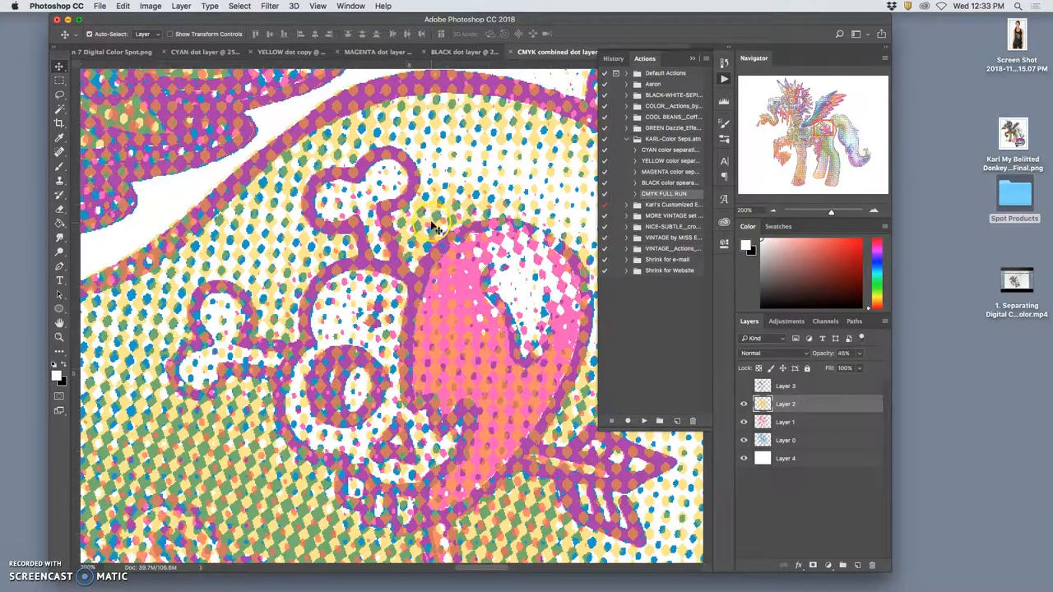
mouse_move(623, 315)
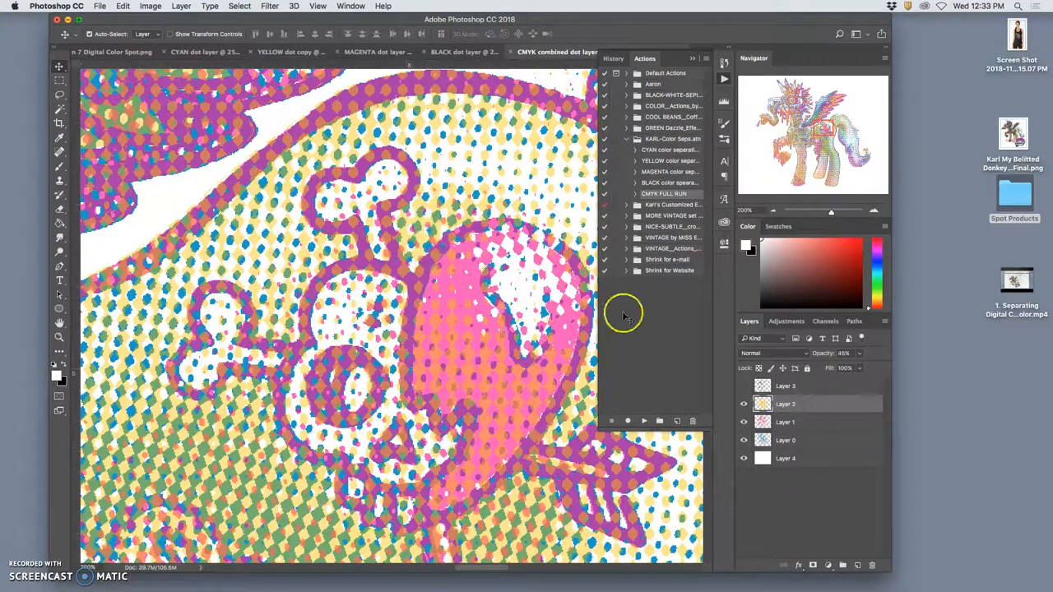
mouse_move(593, 399)
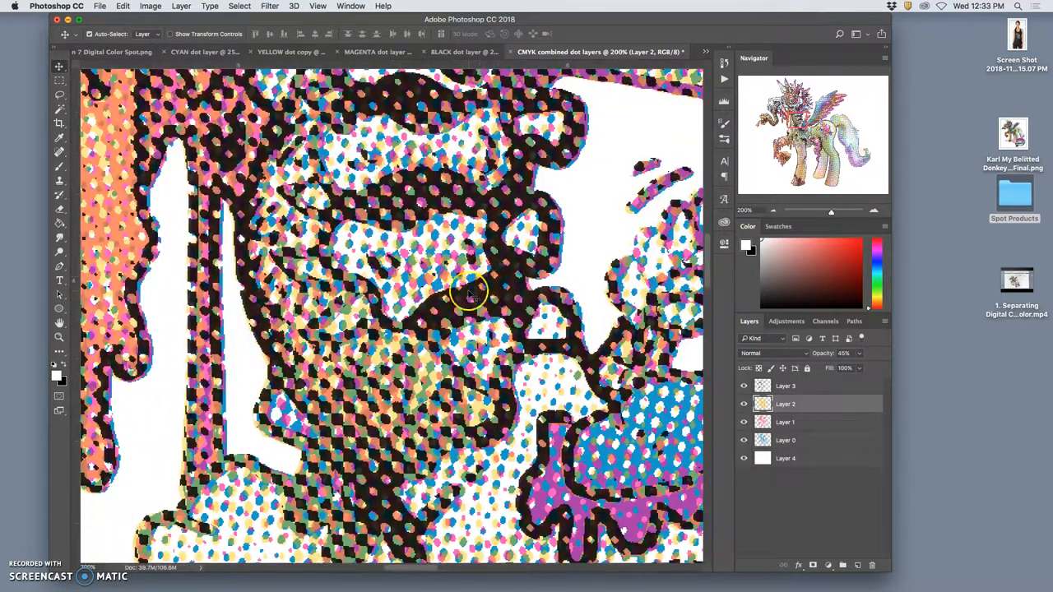
- Hide a colour dot layer's eye icon in the Layers panel
click(743, 404)
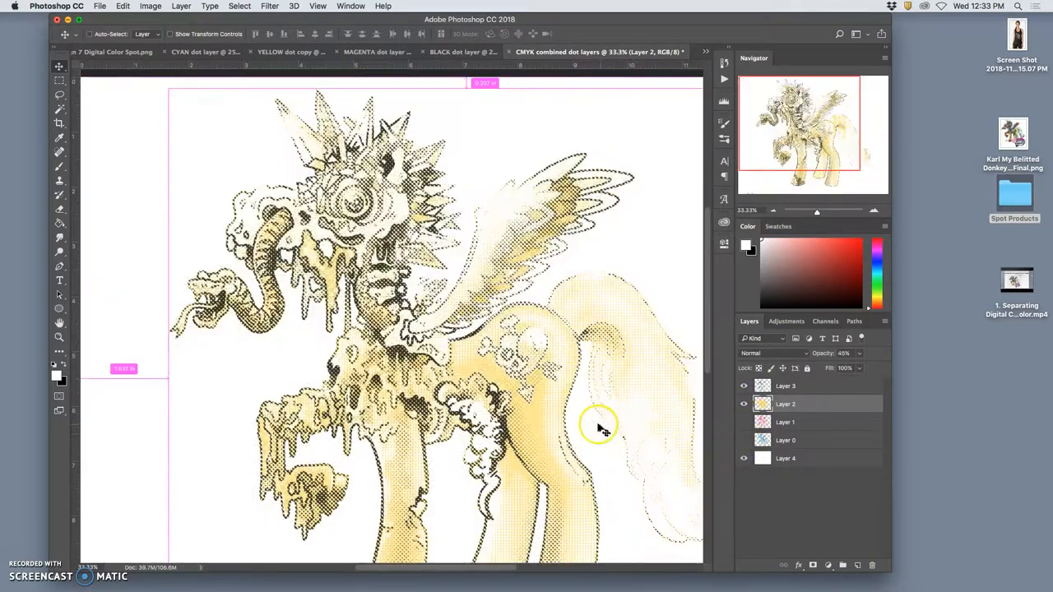
- Hide Layer 2 so the black dots show alone on white
click(598, 425)
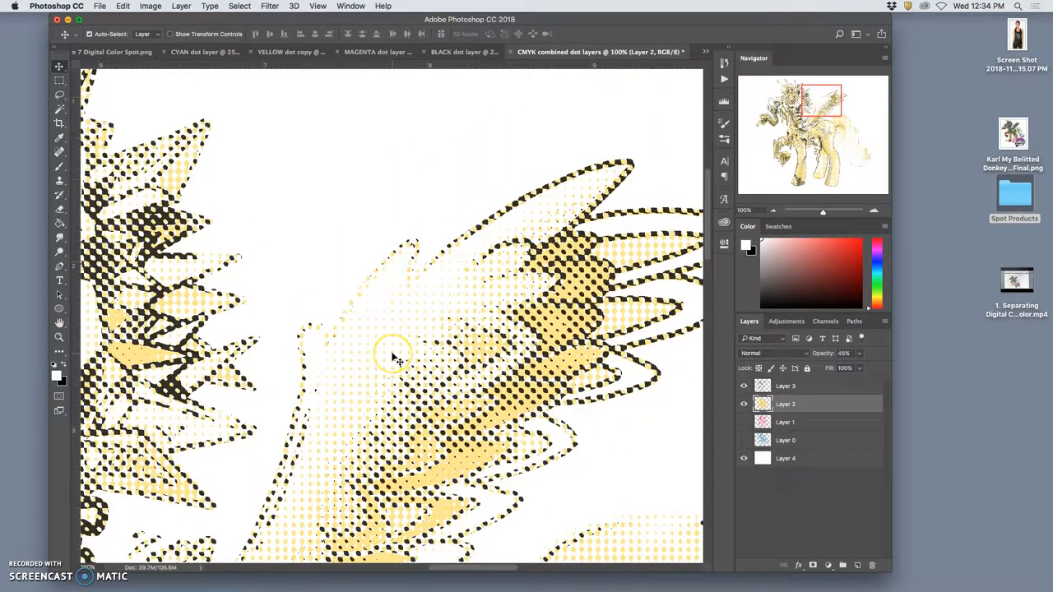
mouse_move(366, 355)
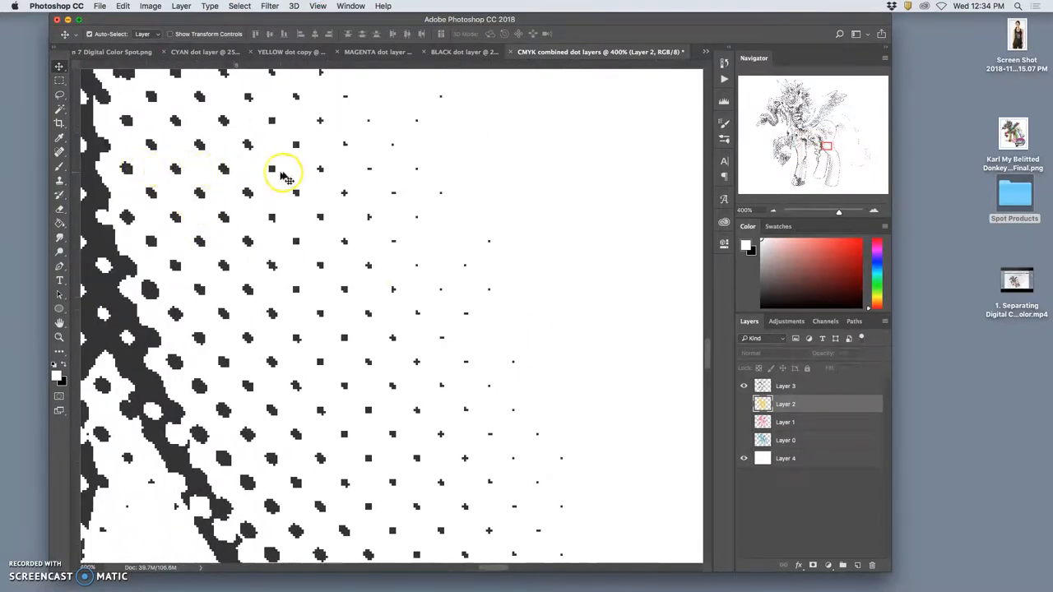
mouse_move(308, 177)
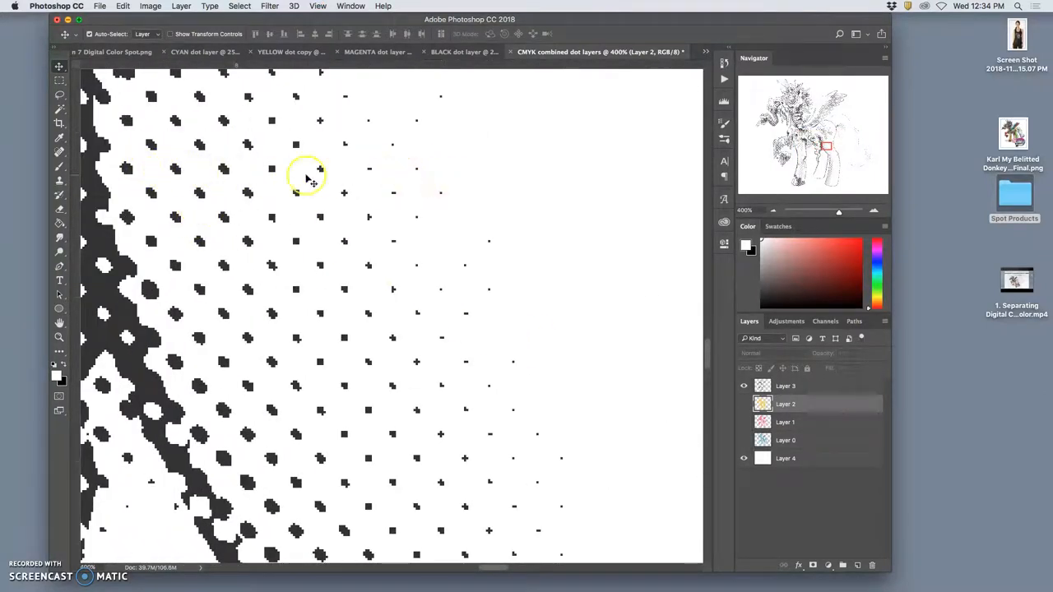
mouse_move(179, 197)
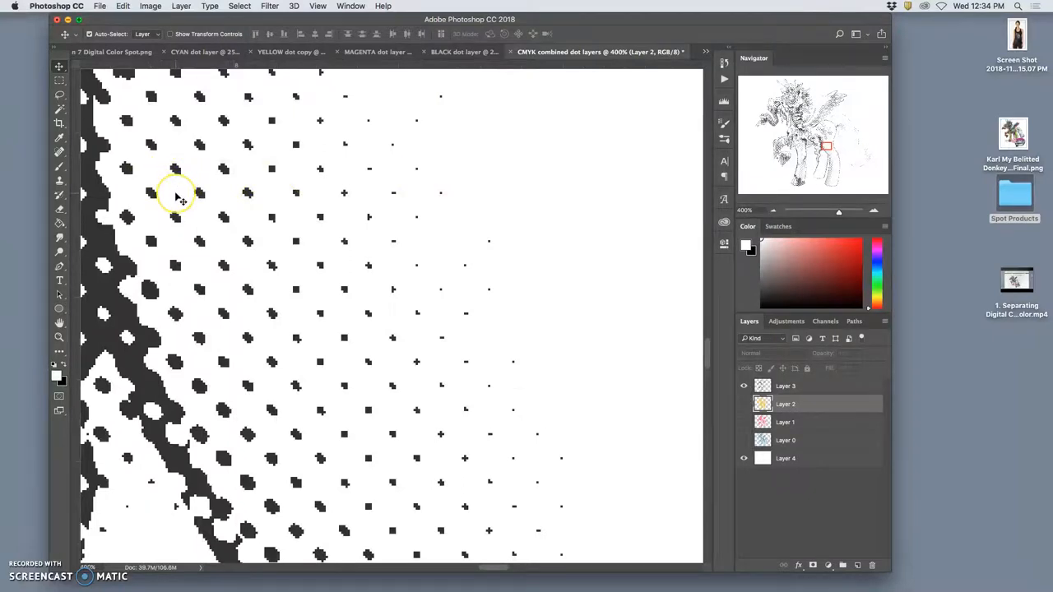
mouse_move(201, 203)
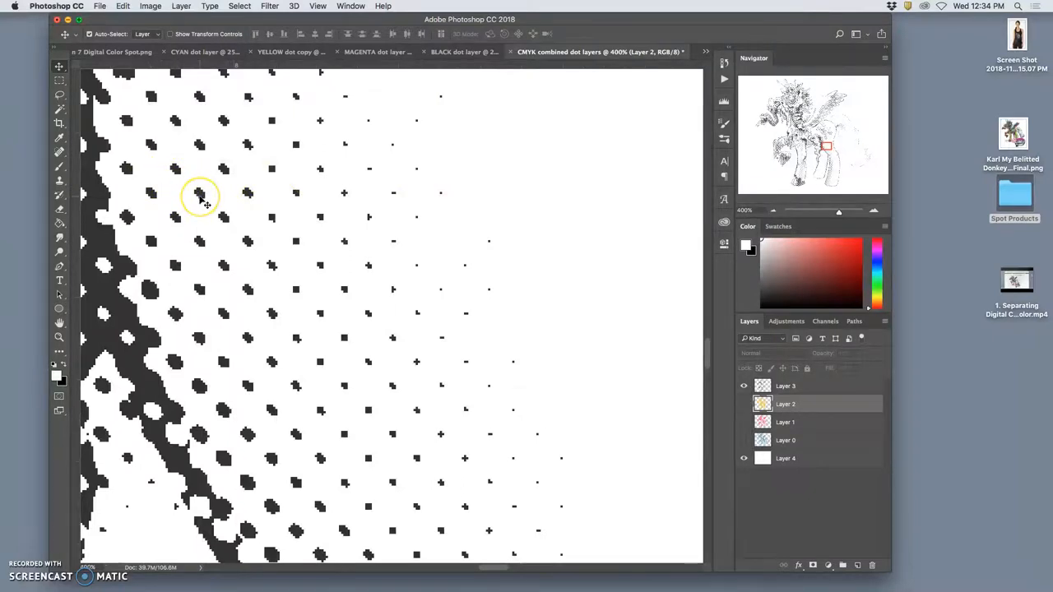
mouse_move(179, 138)
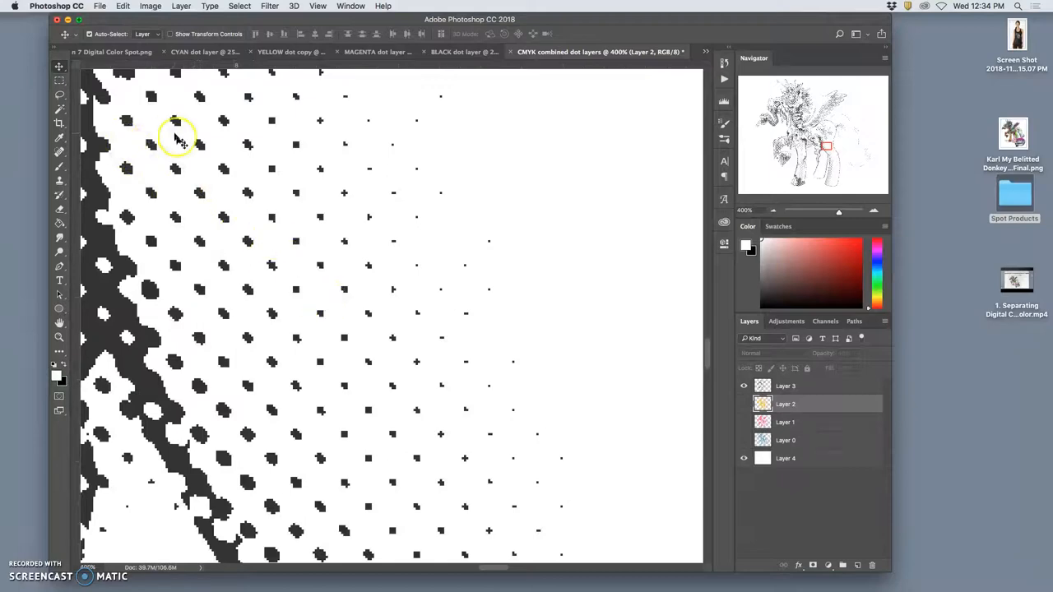
mouse_move(415, 249)
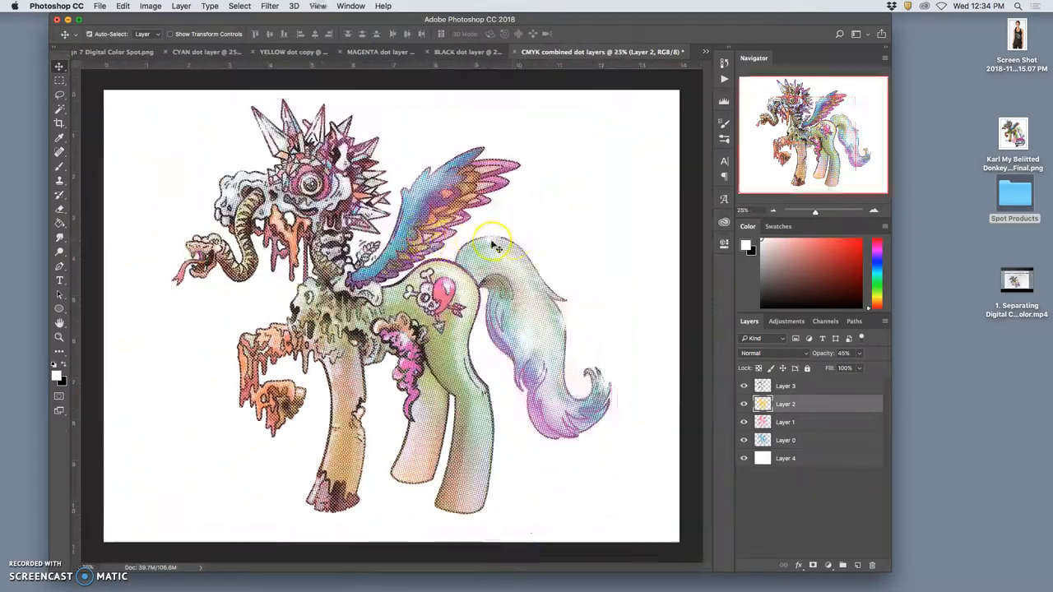
mouse_move(576, 115)
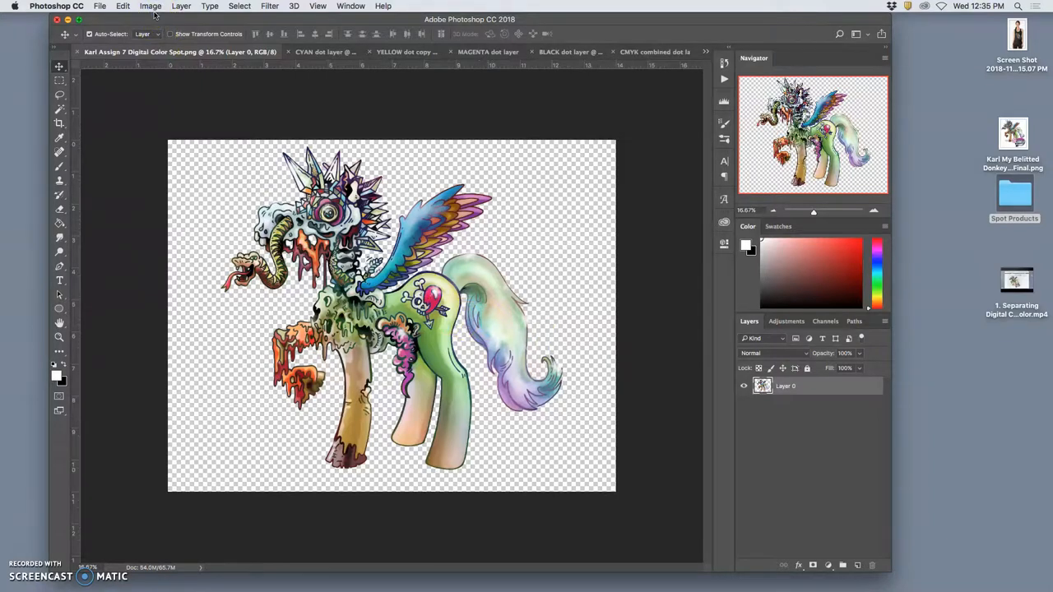
- Convert the pony to CMYK Color via Image > Mode, accepting the profile warning
click(150, 6)
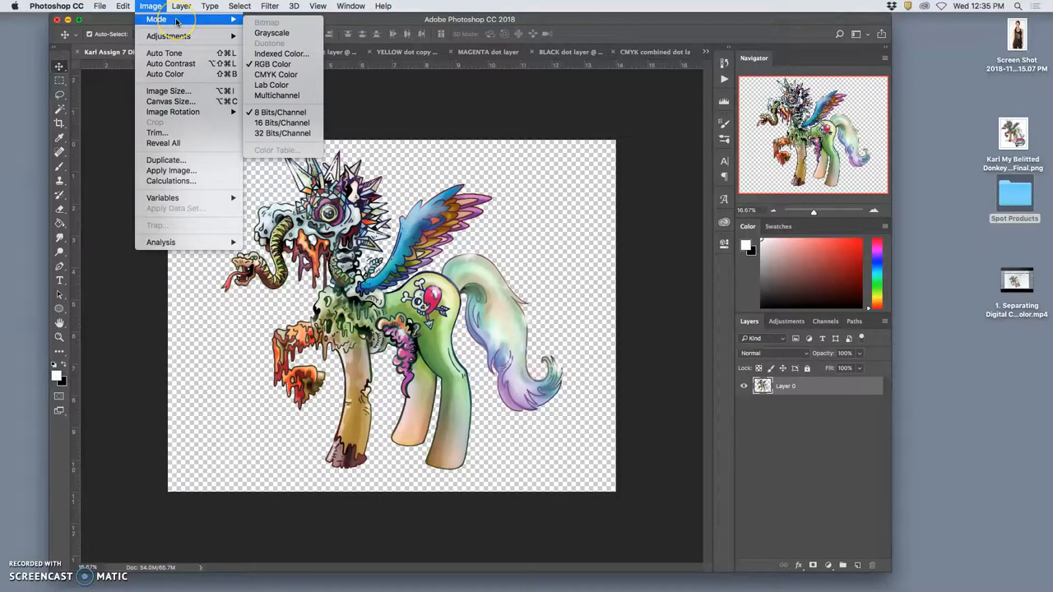
mouse_move(271, 32)
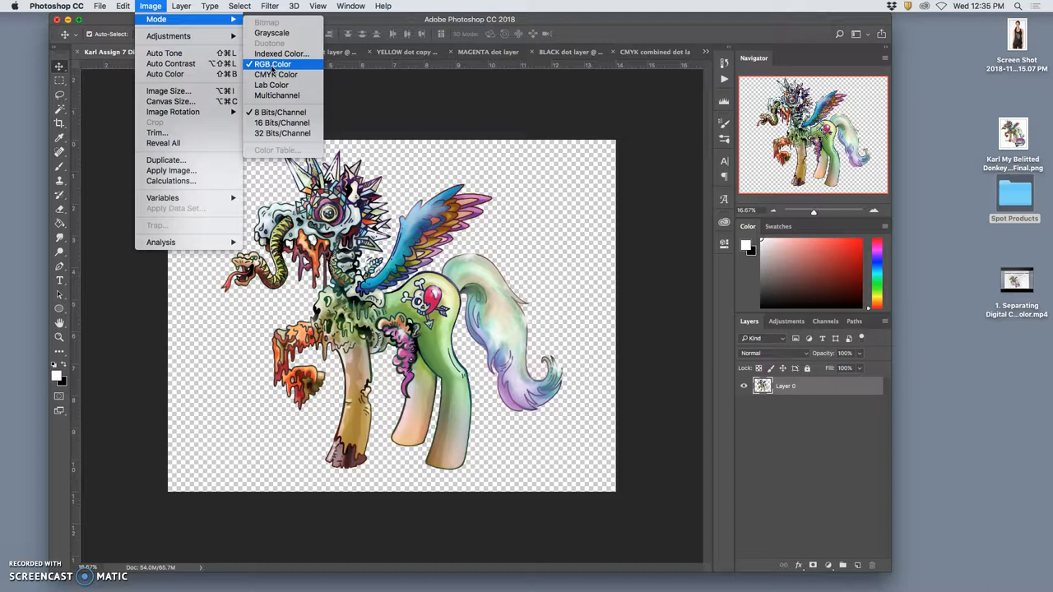
mouse_move(272, 70)
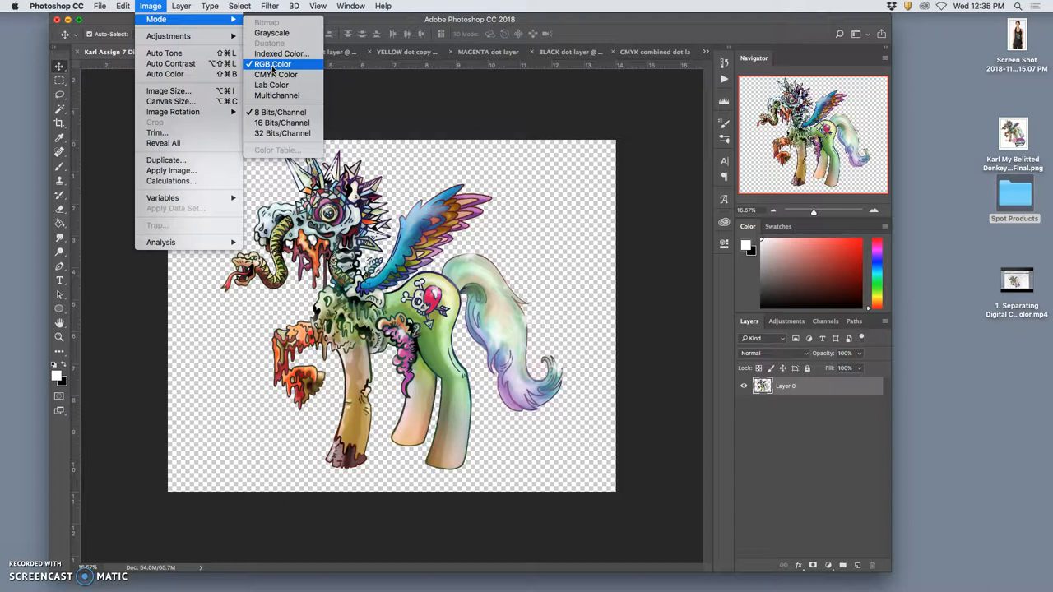
click(272, 64)
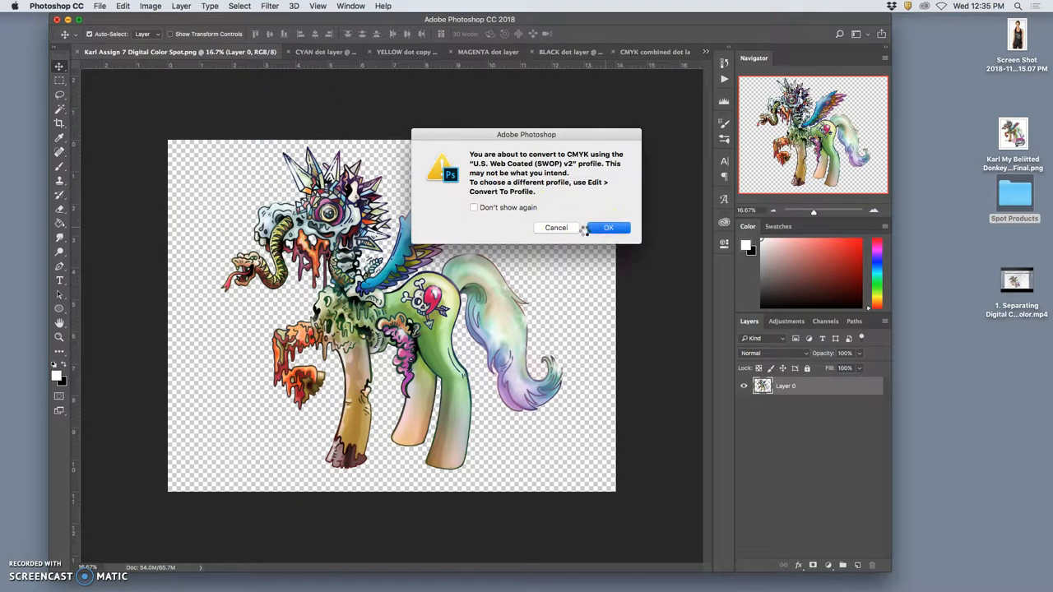
click(609, 227)
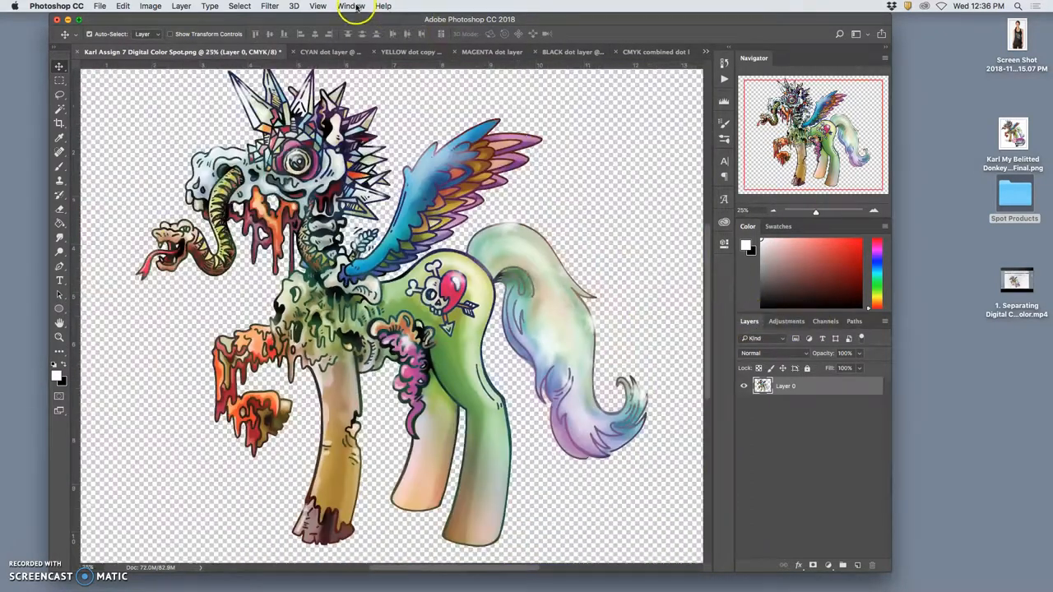
- Show the Channels panel and revert history to the Open state, undoing CMYK
click(351, 6)
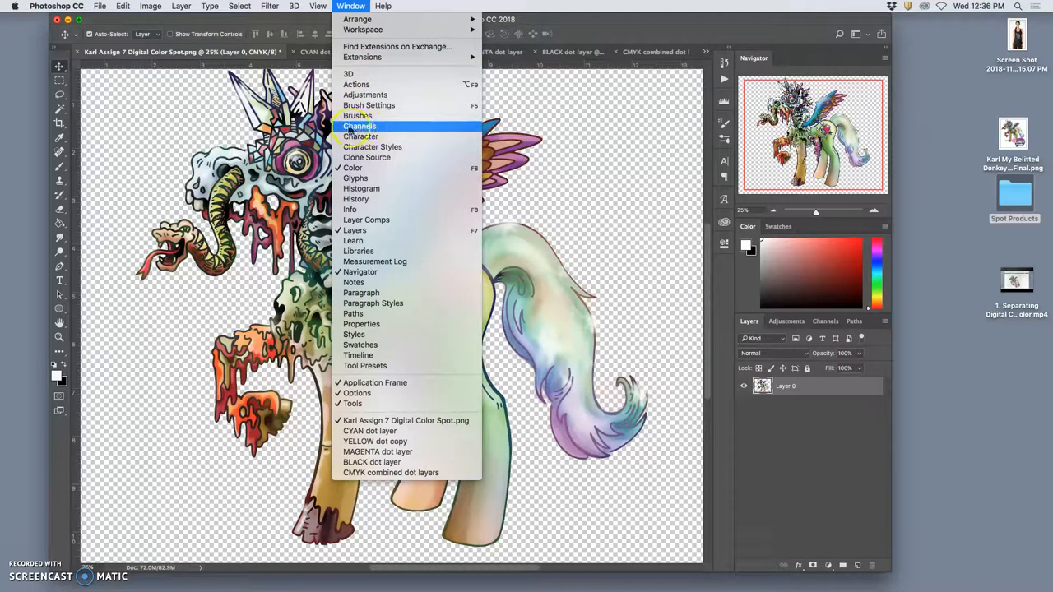
mouse_move(835, 328)
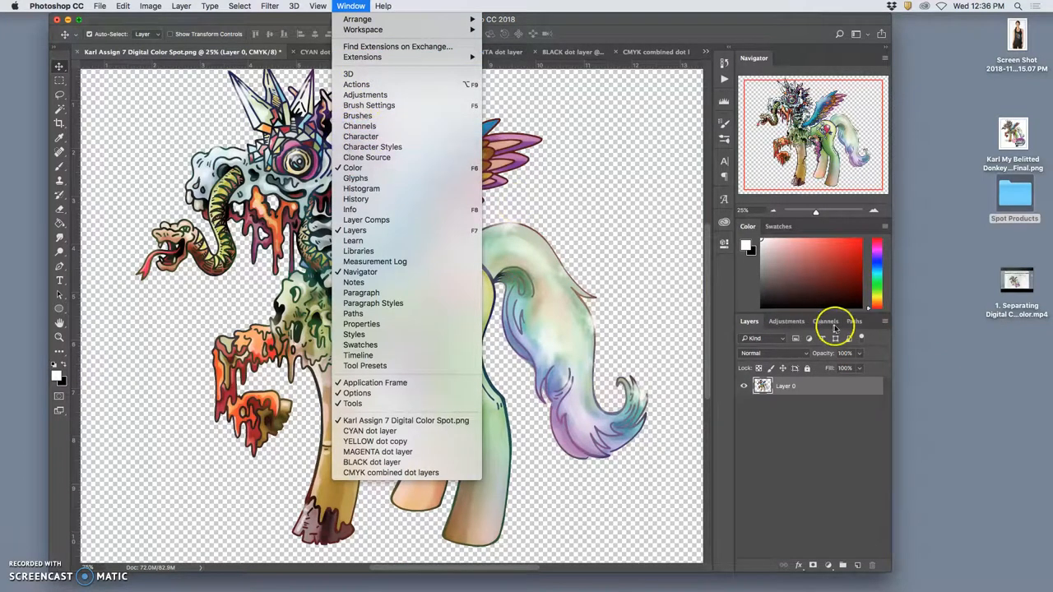
click(823, 321)
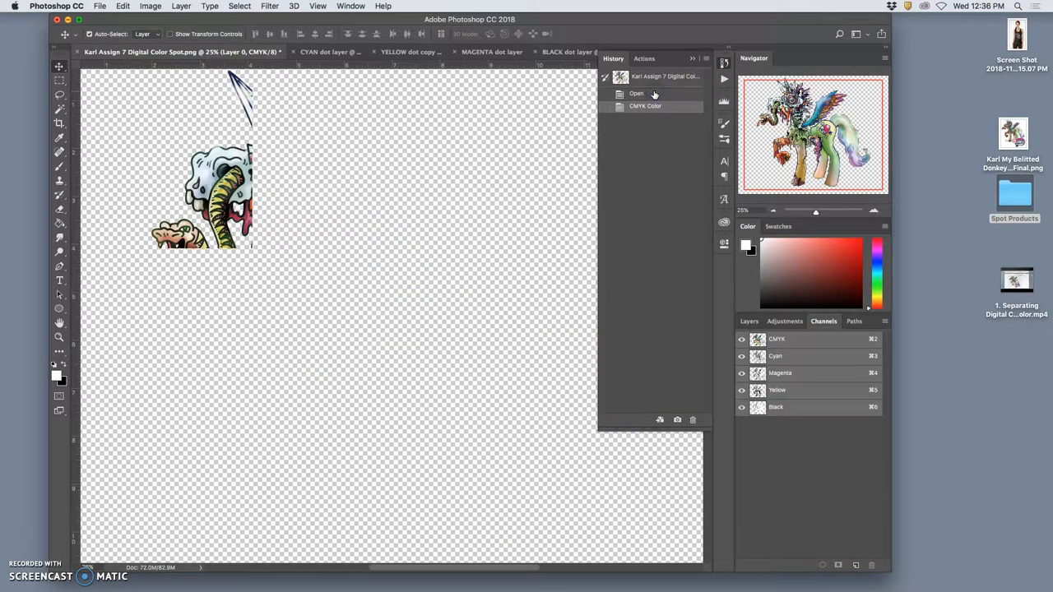
click(636, 93)
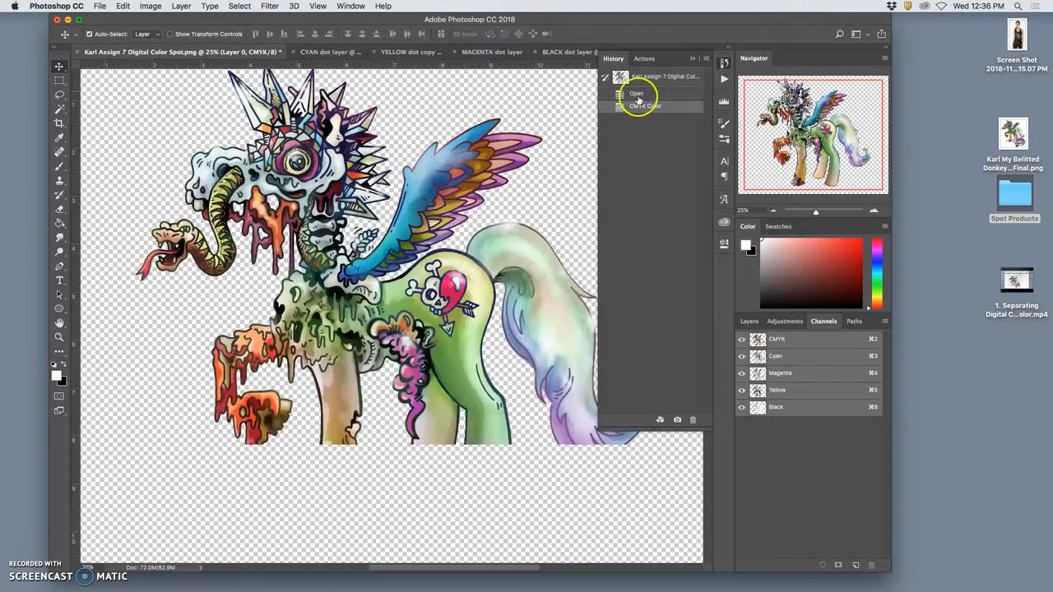
click(636, 93)
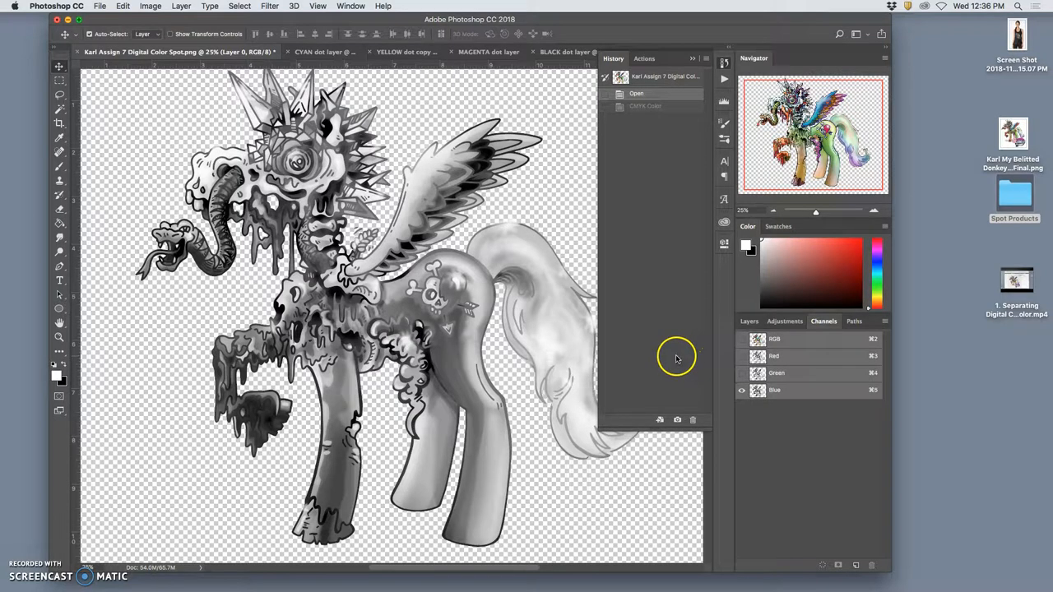
mouse_move(555, 279)
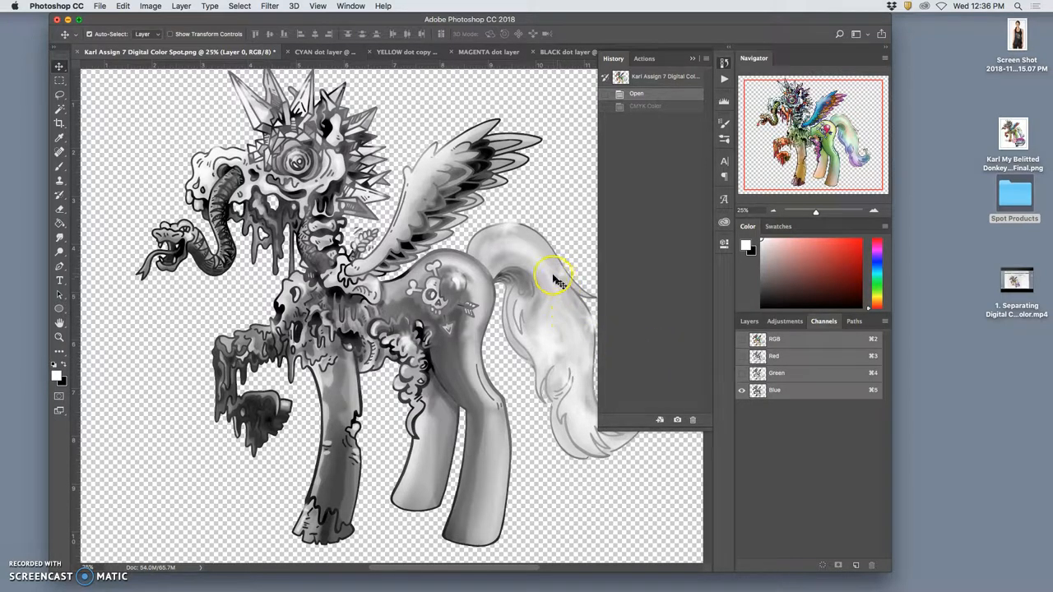
mouse_move(506, 205)
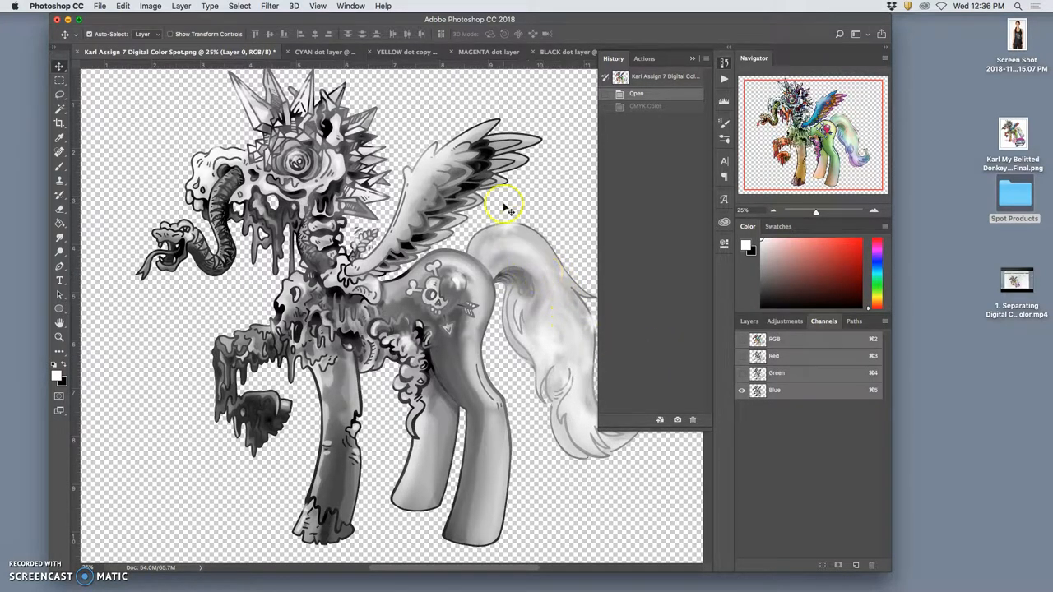
mouse_move(403, 164)
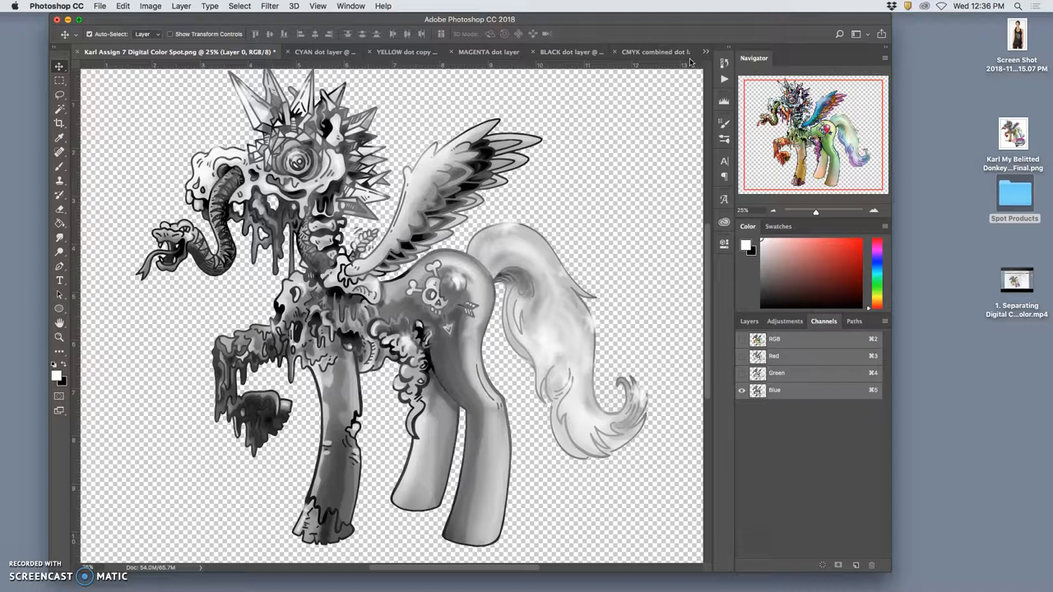
mouse_move(689, 64)
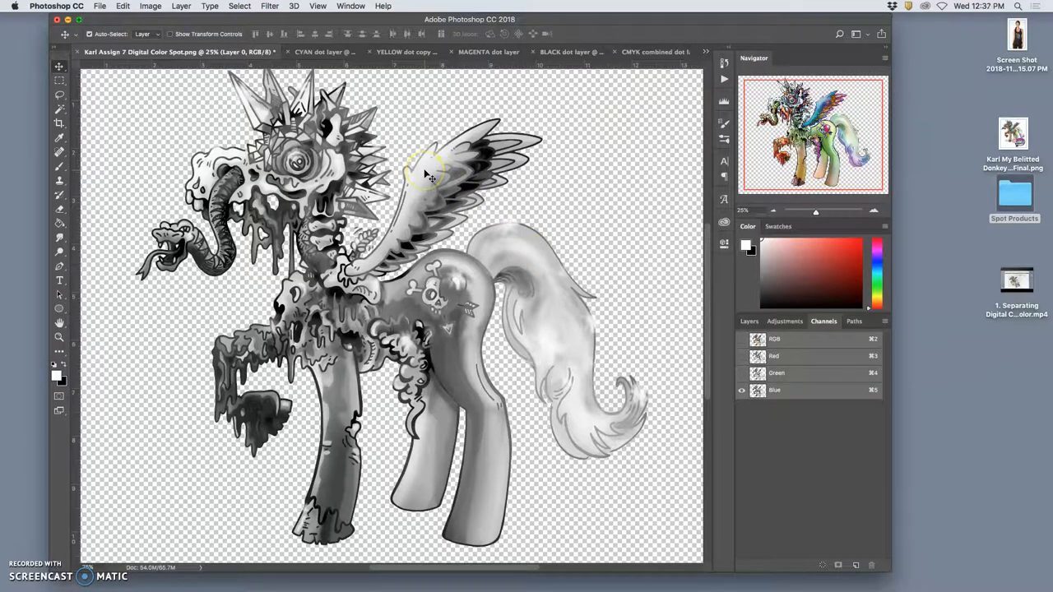
mouse_move(300, 329)
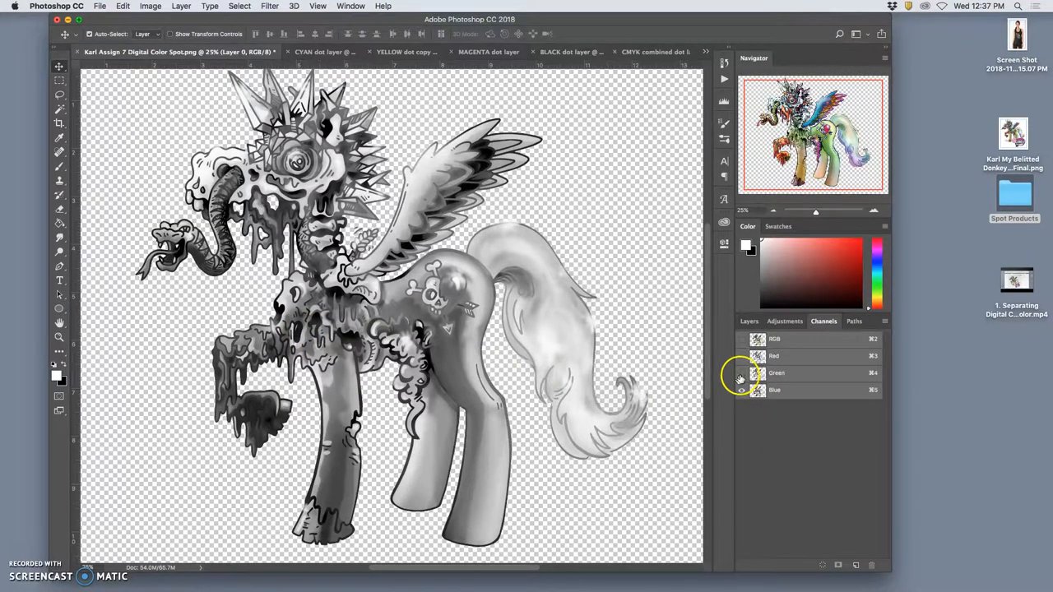
click(741, 372)
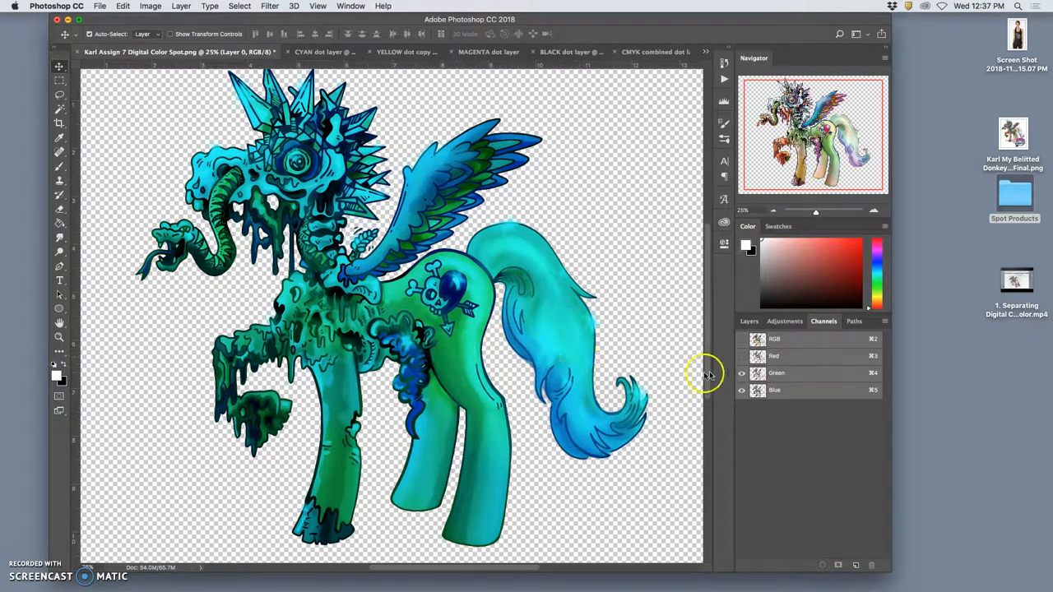
mouse_move(419, 164)
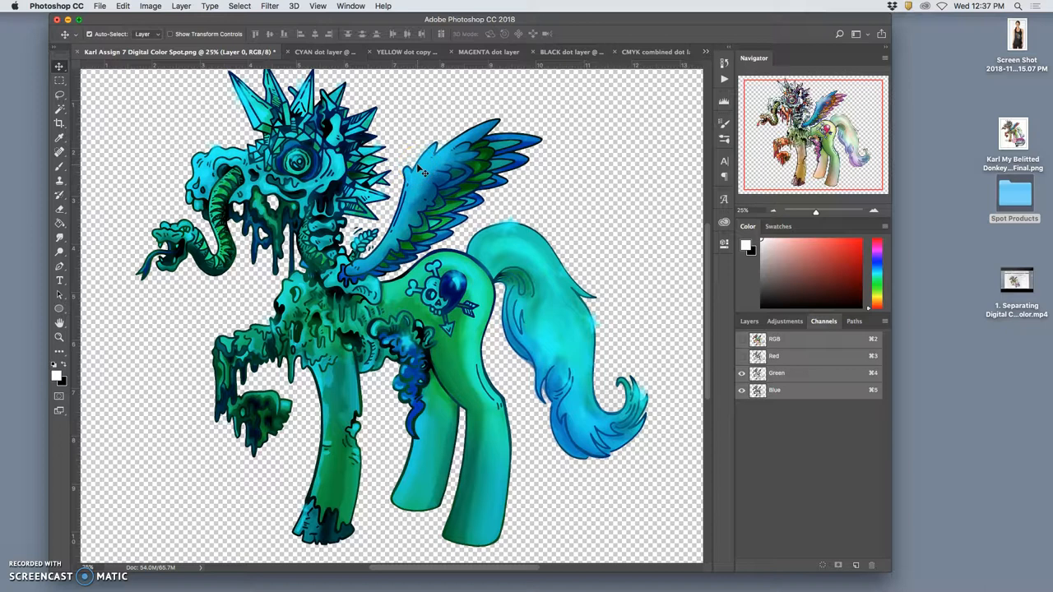
click(741, 390)
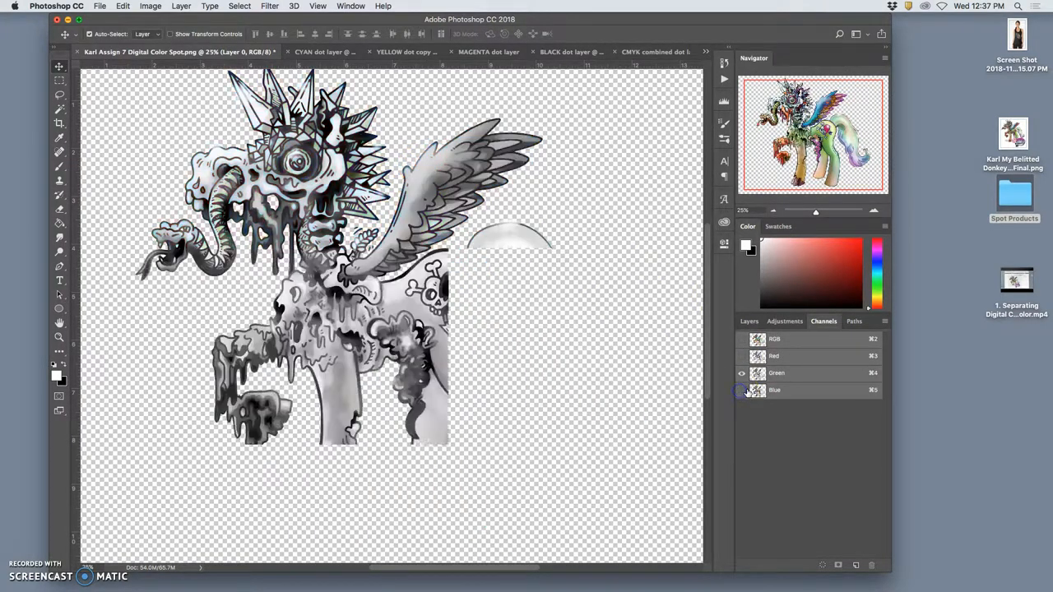
click(741, 390)
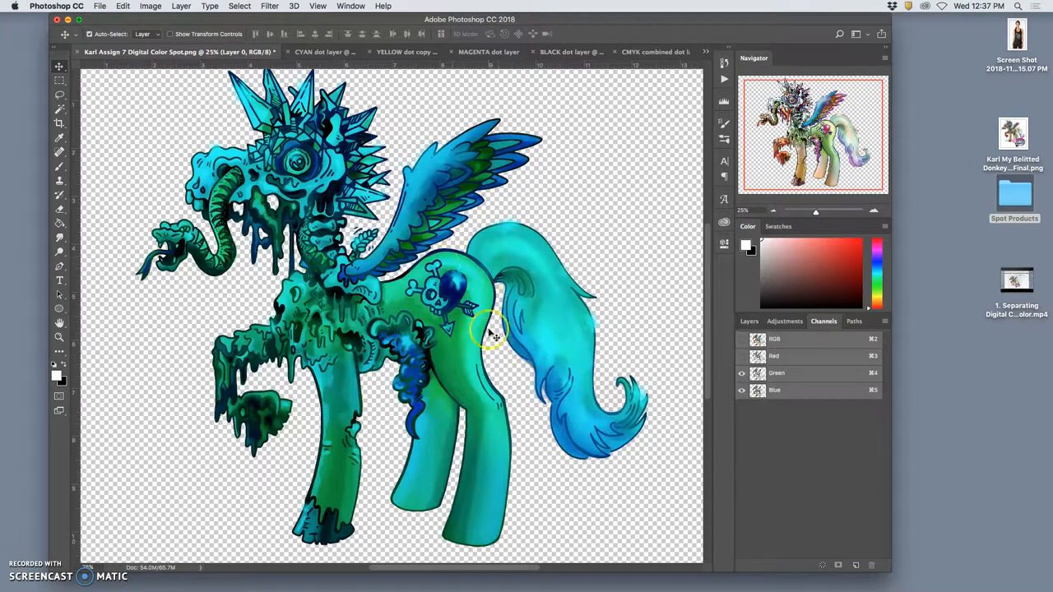
mouse_move(457, 292)
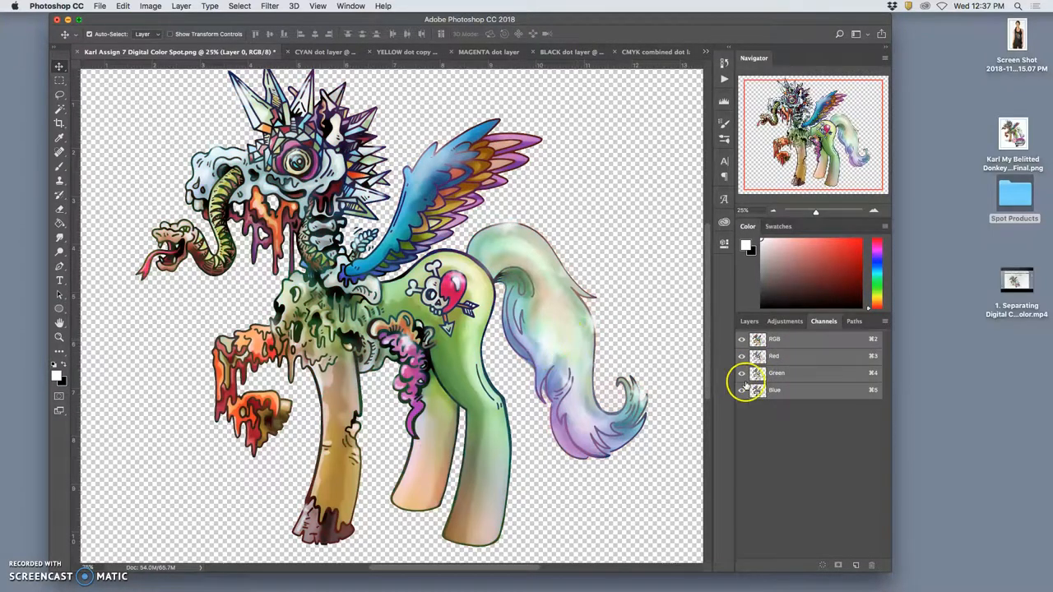
click(741, 389)
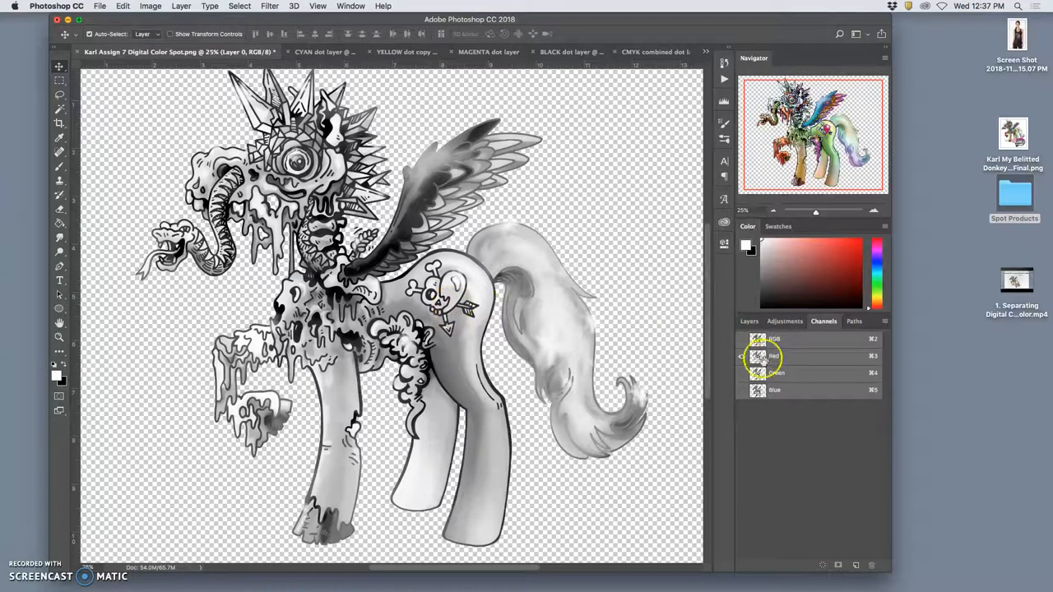
click(774, 390)
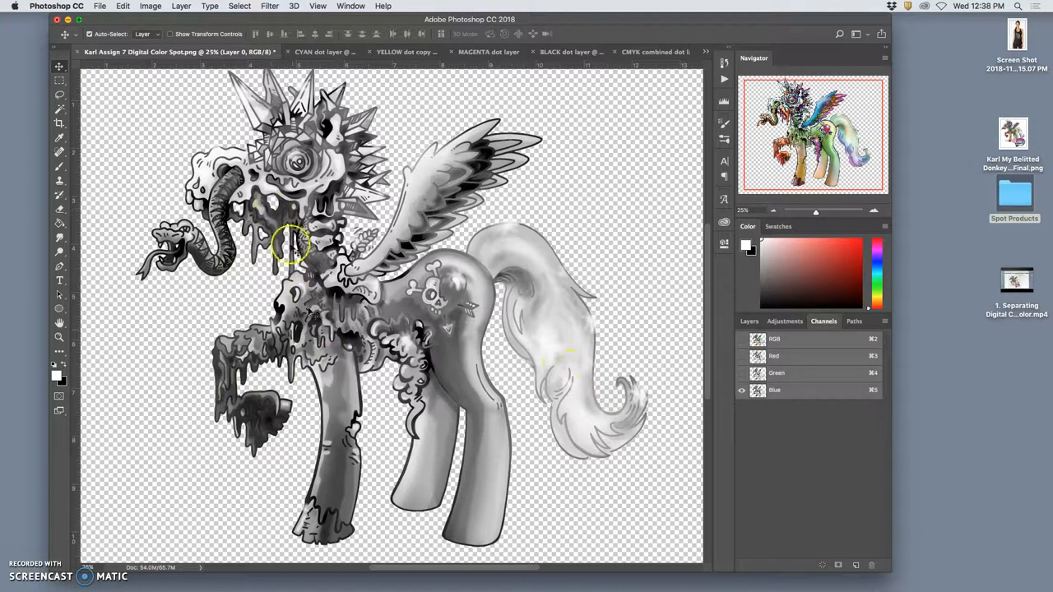
click(741, 390)
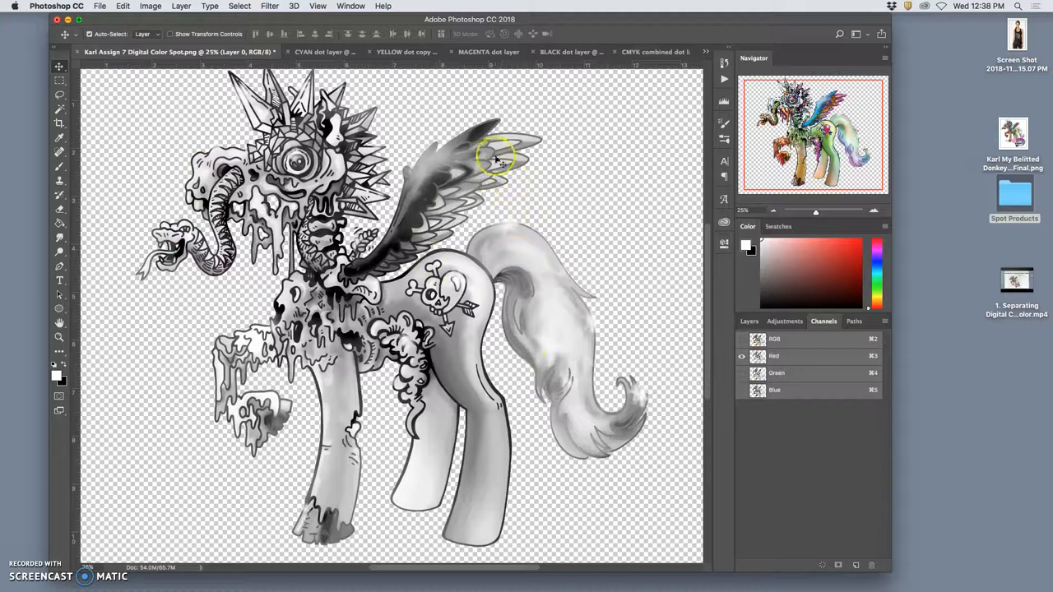
click(741, 356)
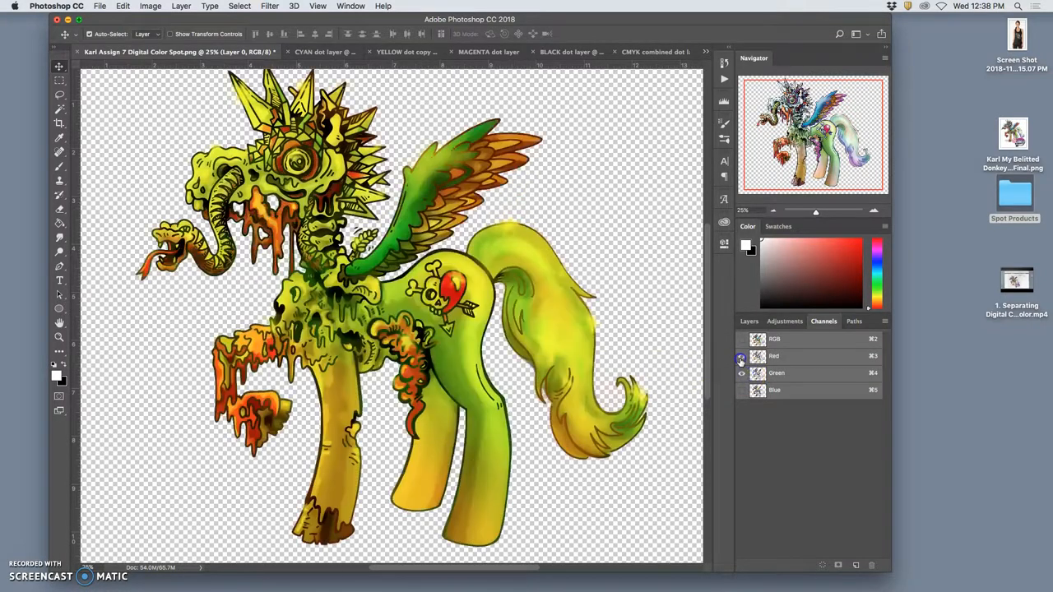
click(741, 355)
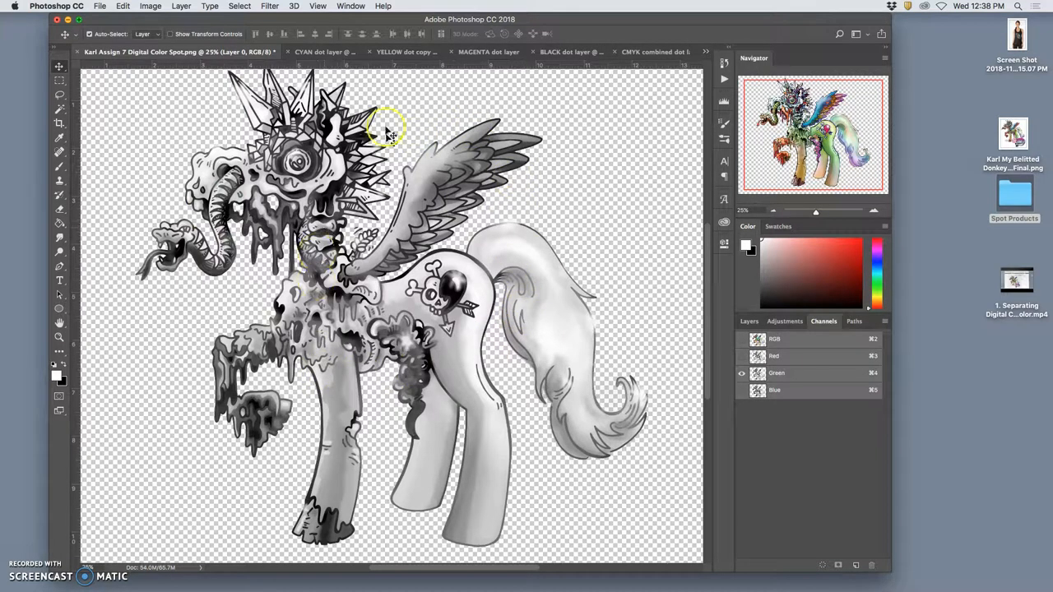
click(741, 338)
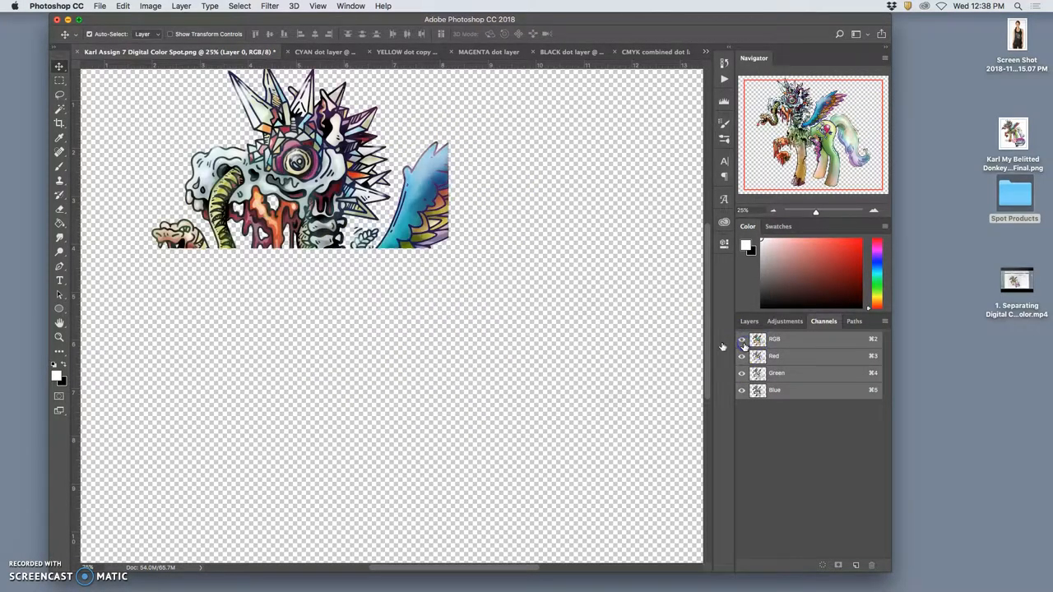
click(150, 6)
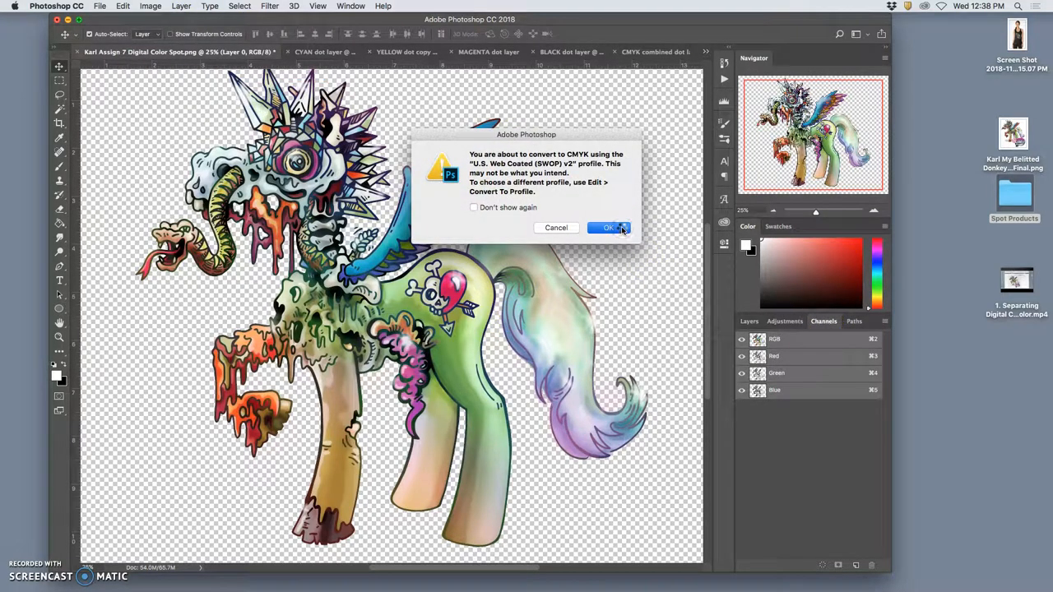
- Confirm the CMYK conversion and view the yellow, black, magenta and cyan channels individually
click(608, 228)
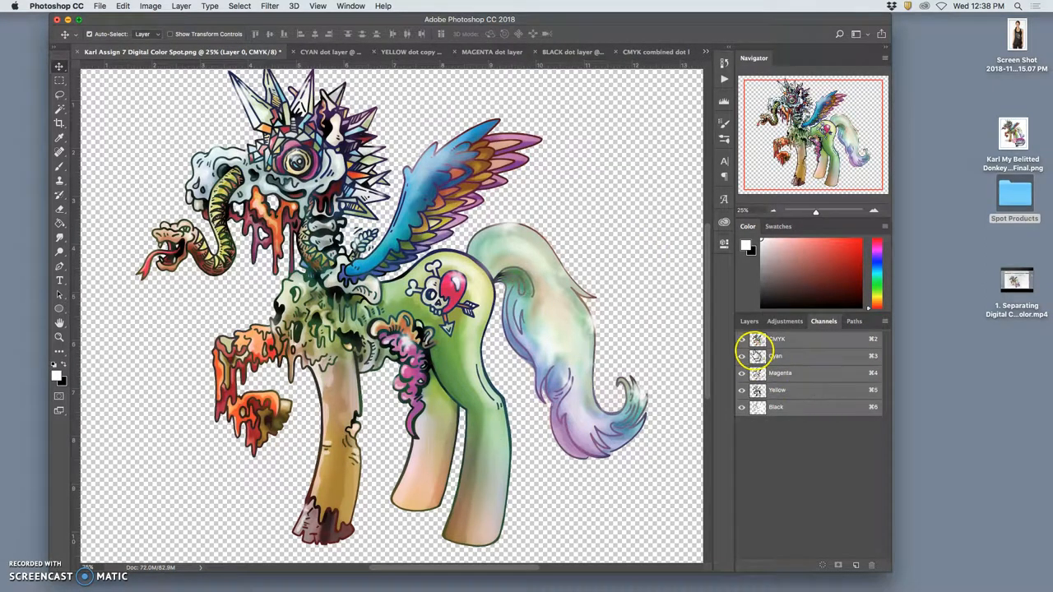
click(741, 356)
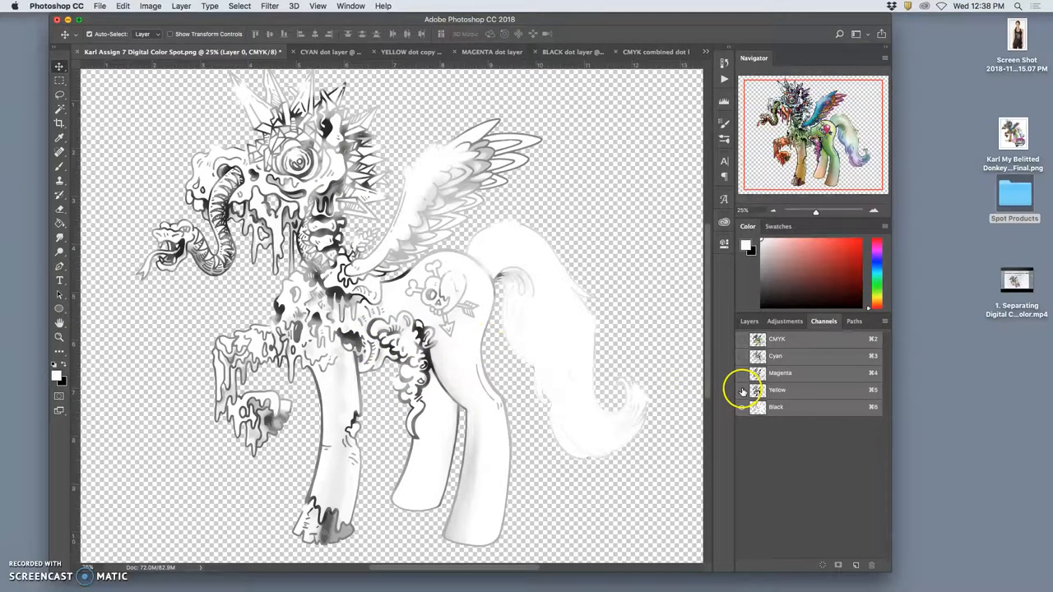
click(742, 389)
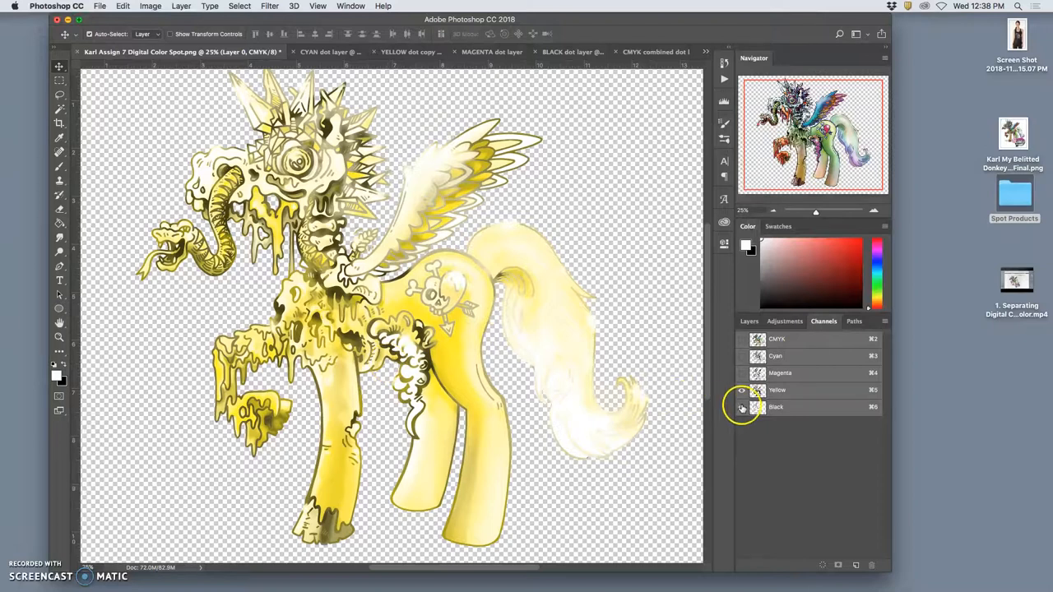
click(740, 390)
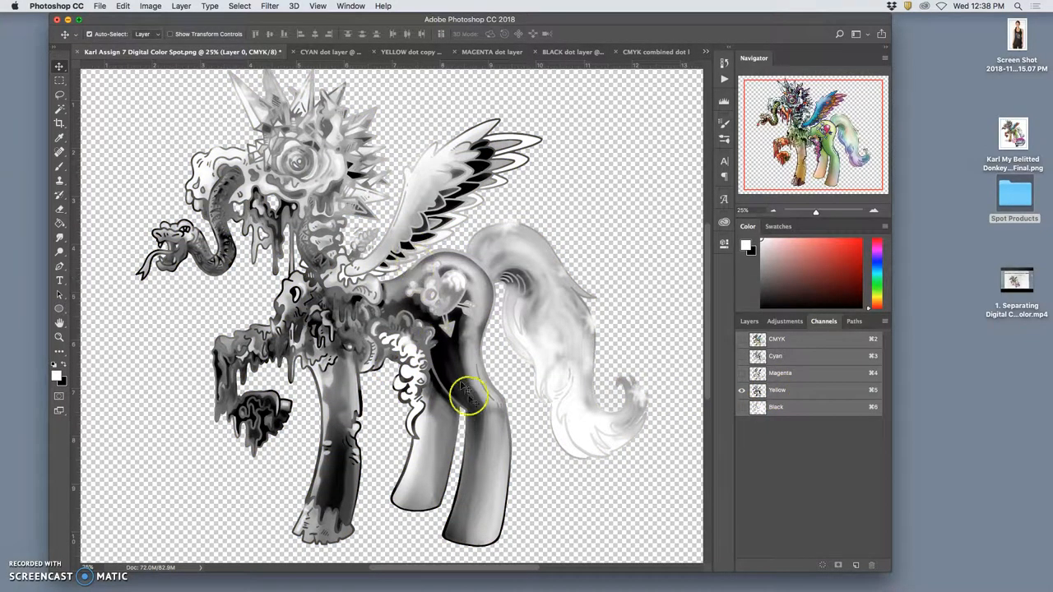
mouse_move(461, 374)
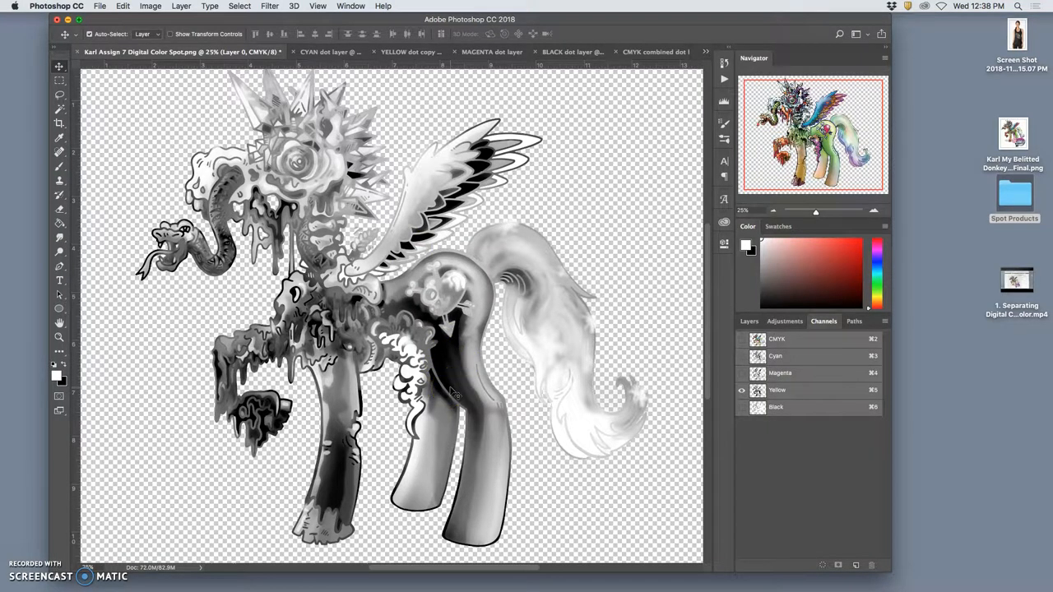
mouse_move(719, 398)
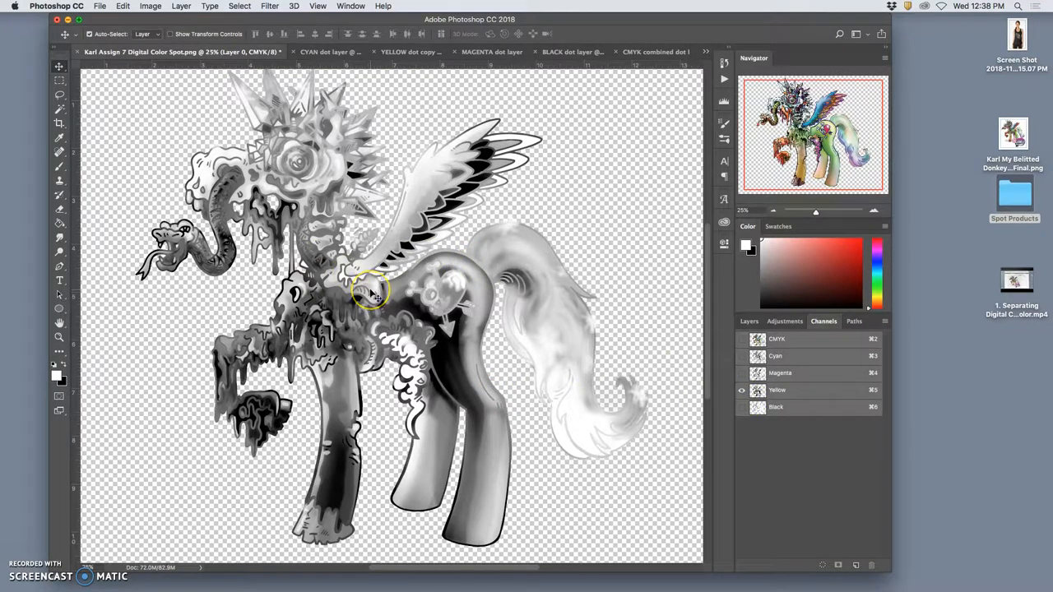
mouse_move(358, 218)
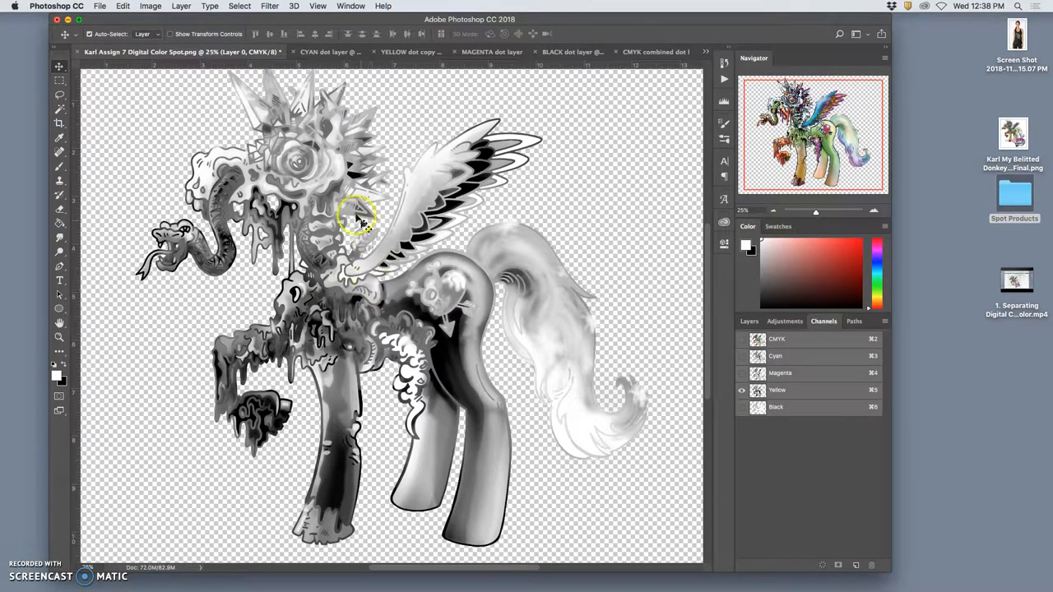
mouse_move(464, 215)
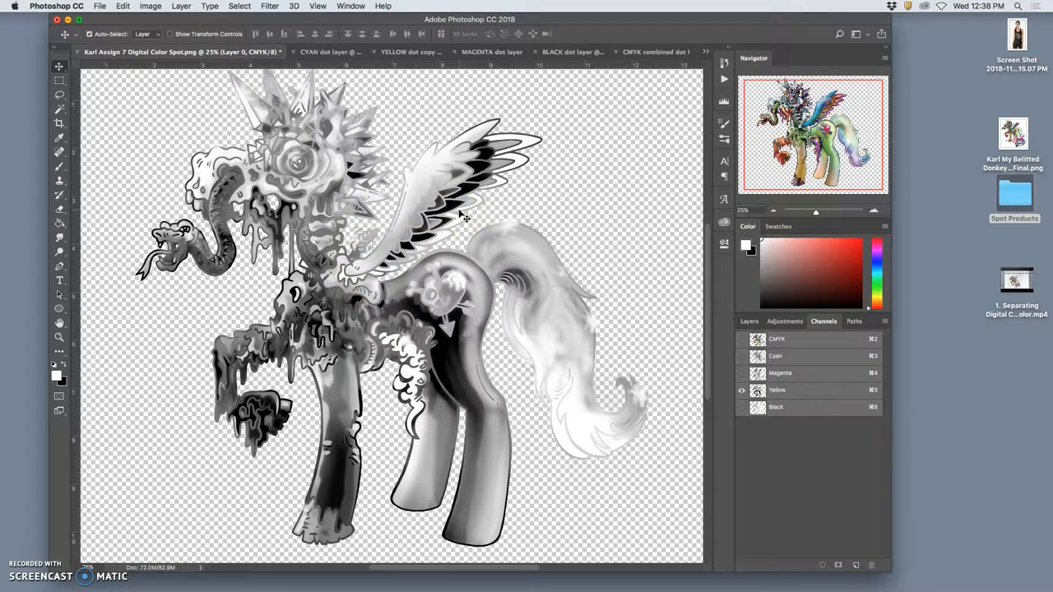
click(742, 407)
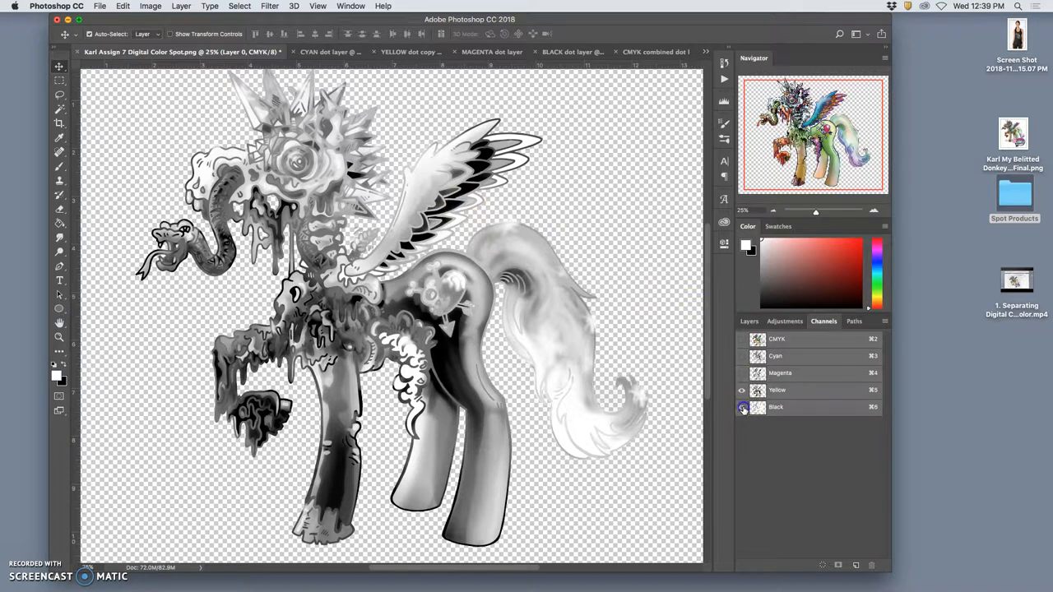
click(741, 373)
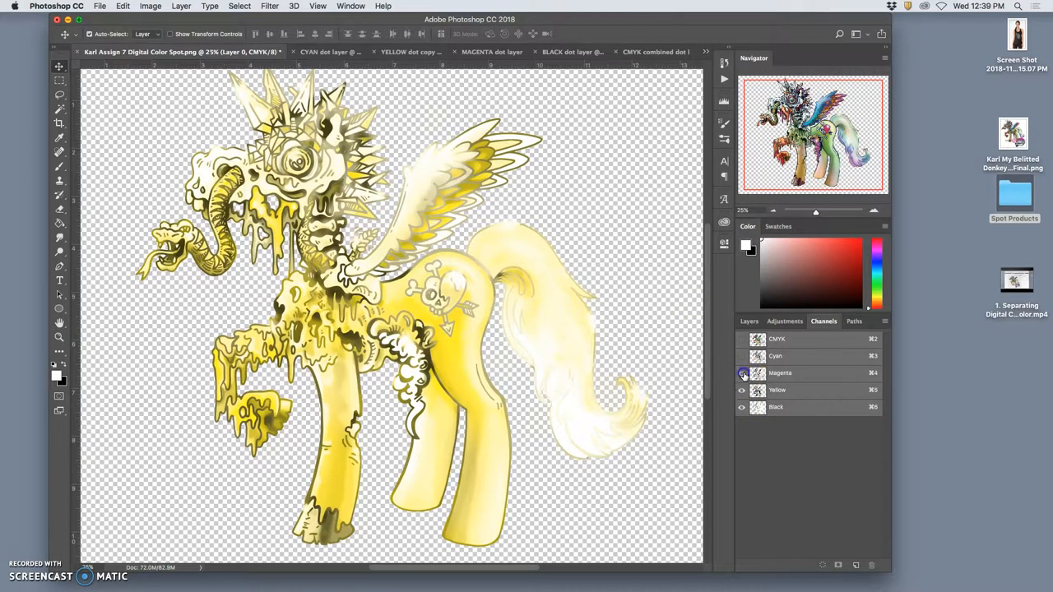
click(742, 372)
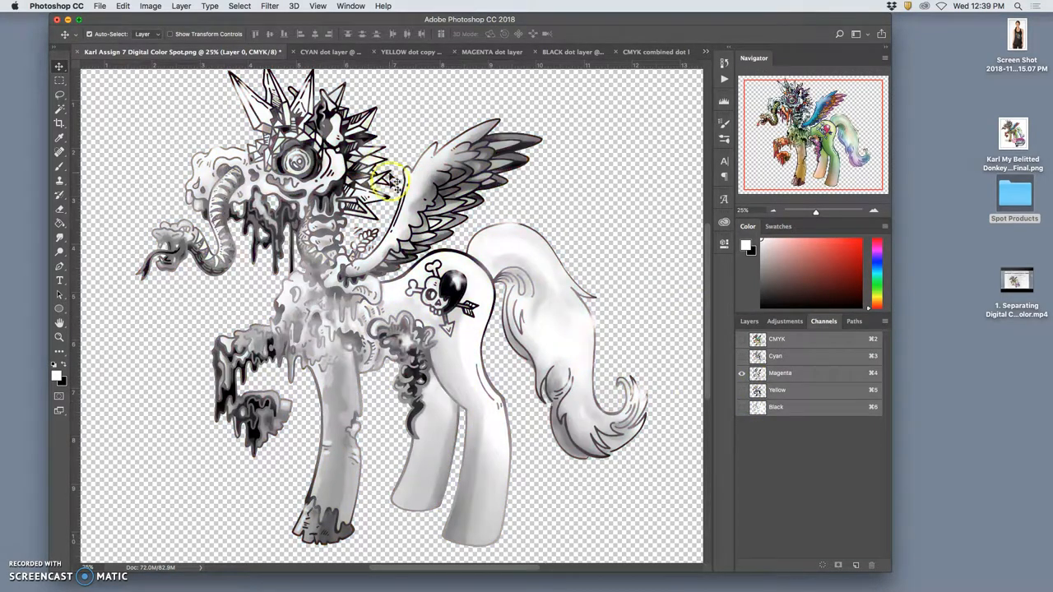
click(741, 372)
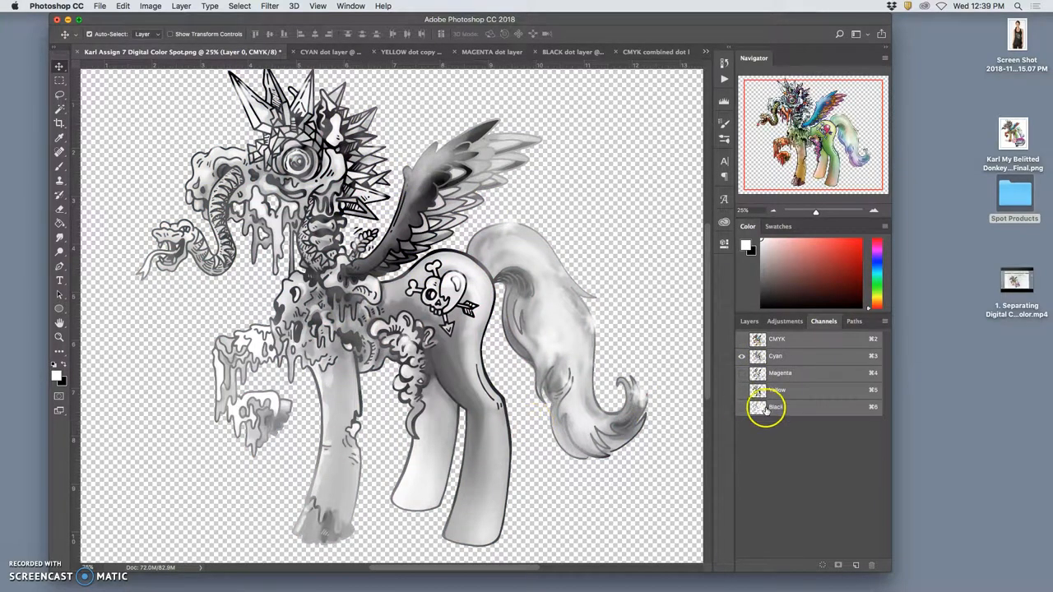
click(741, 389)
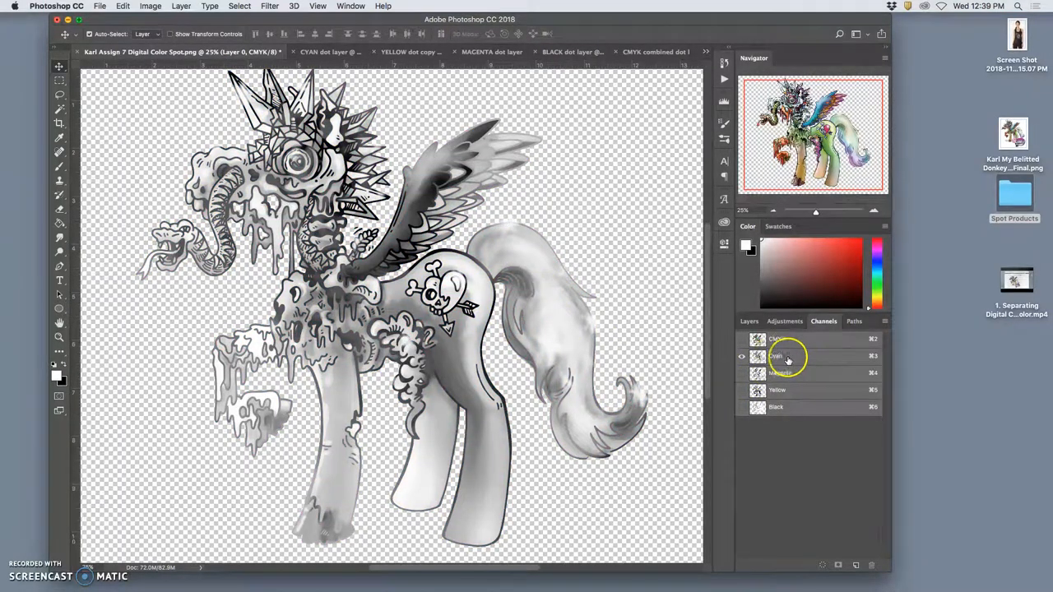
- Delete the magenta and yellow channels, leaving only cyan, ready for Grayscale mode
click(779, 372)
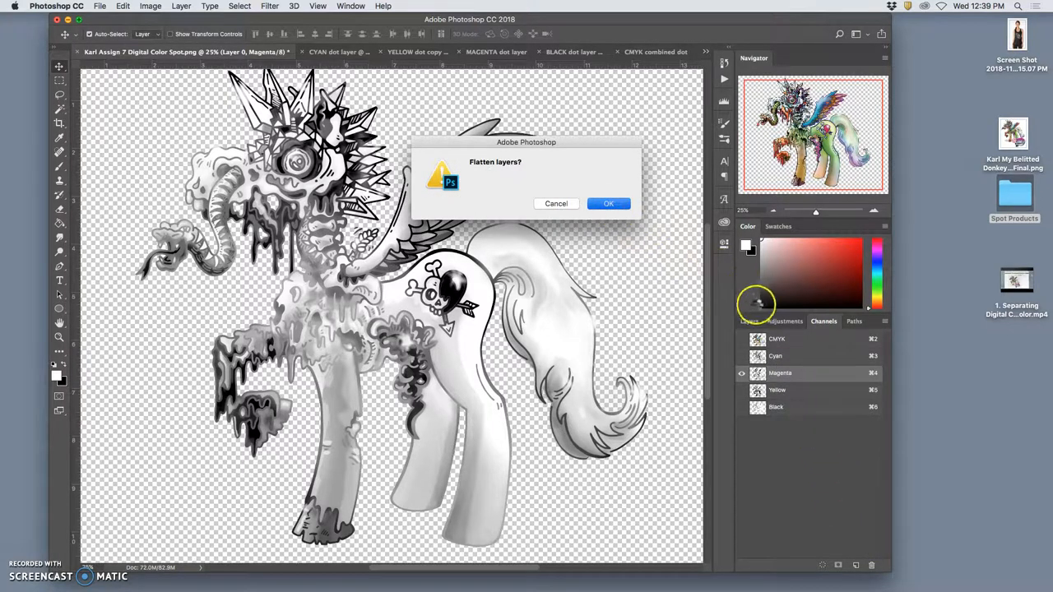
click(608, 203)
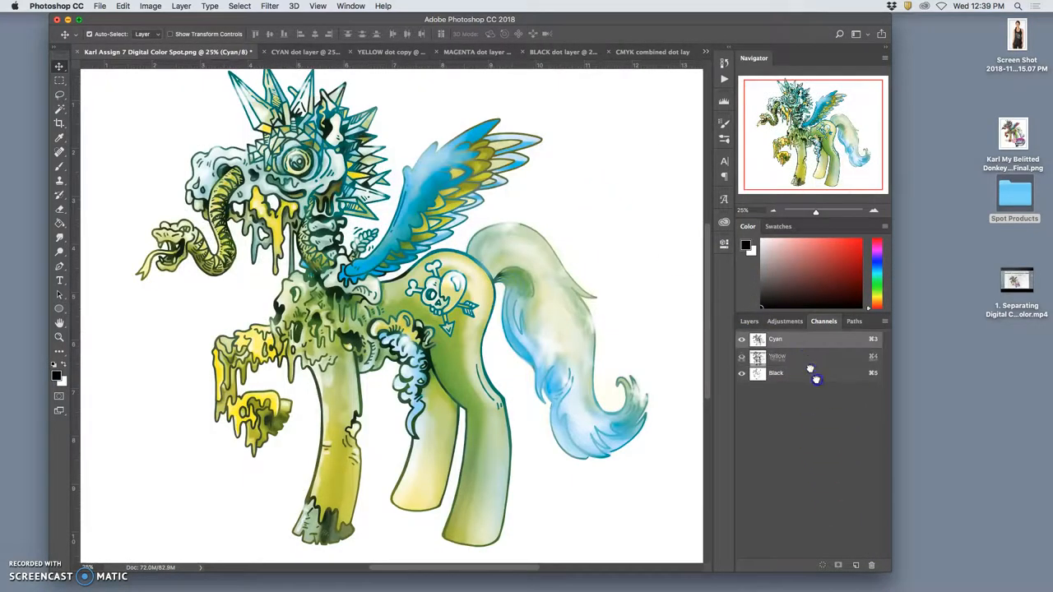
click(741, 355)
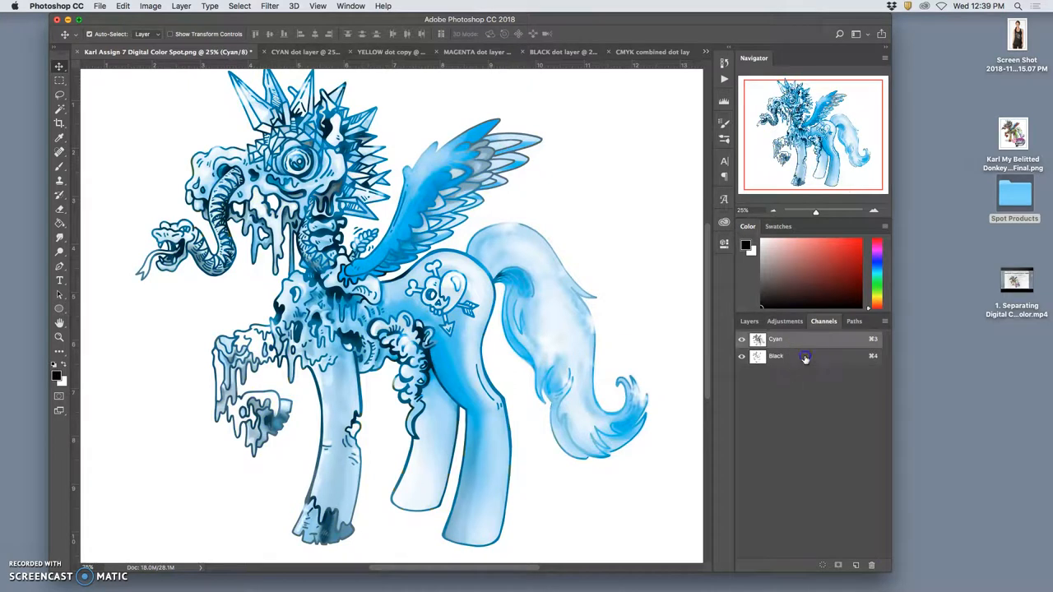
click(741, 355)
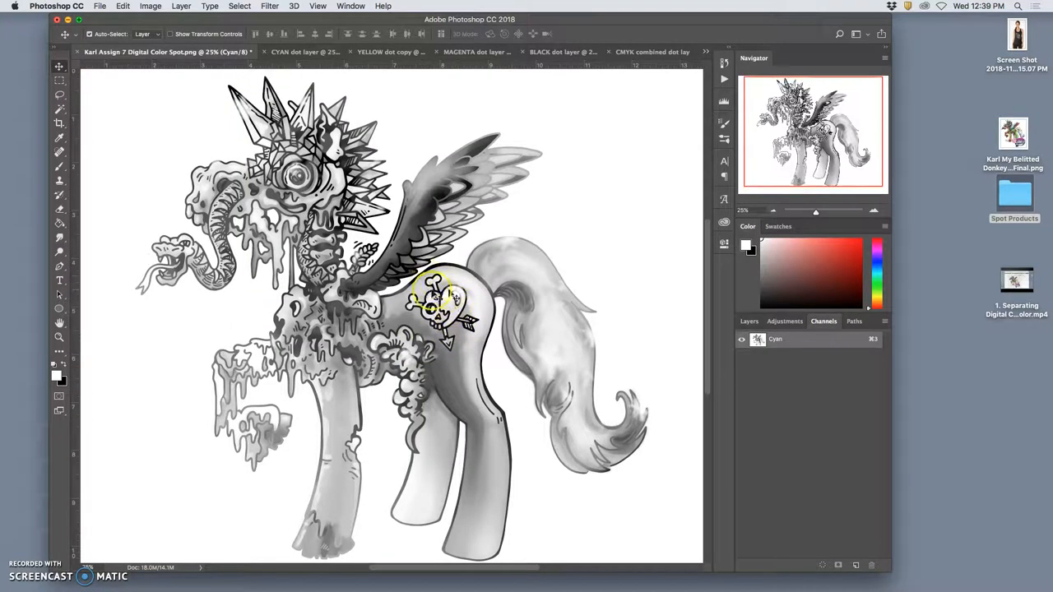
mouse_move(415, 292)
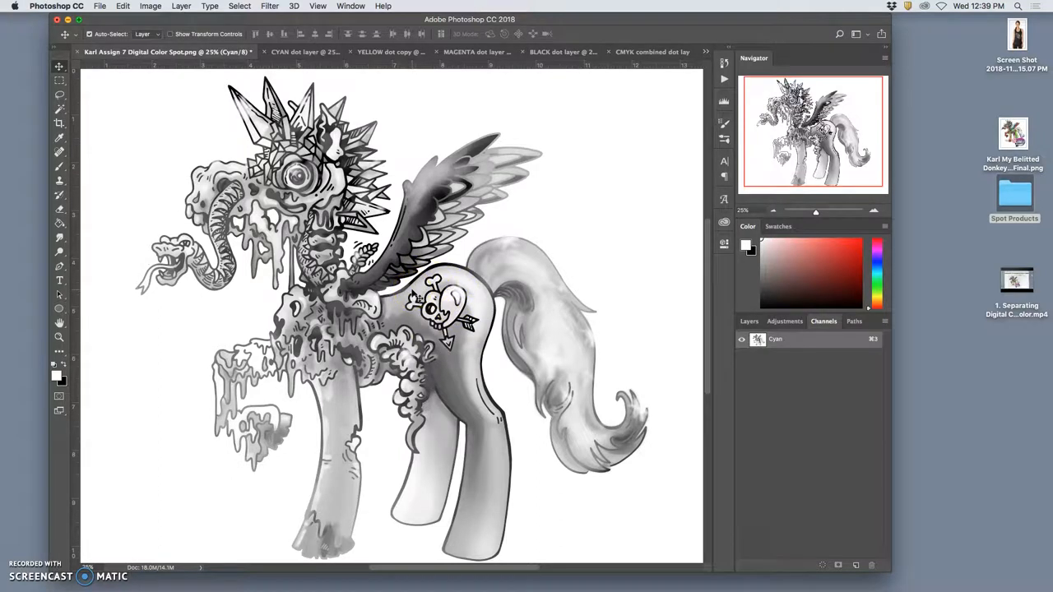
click(150, 5)
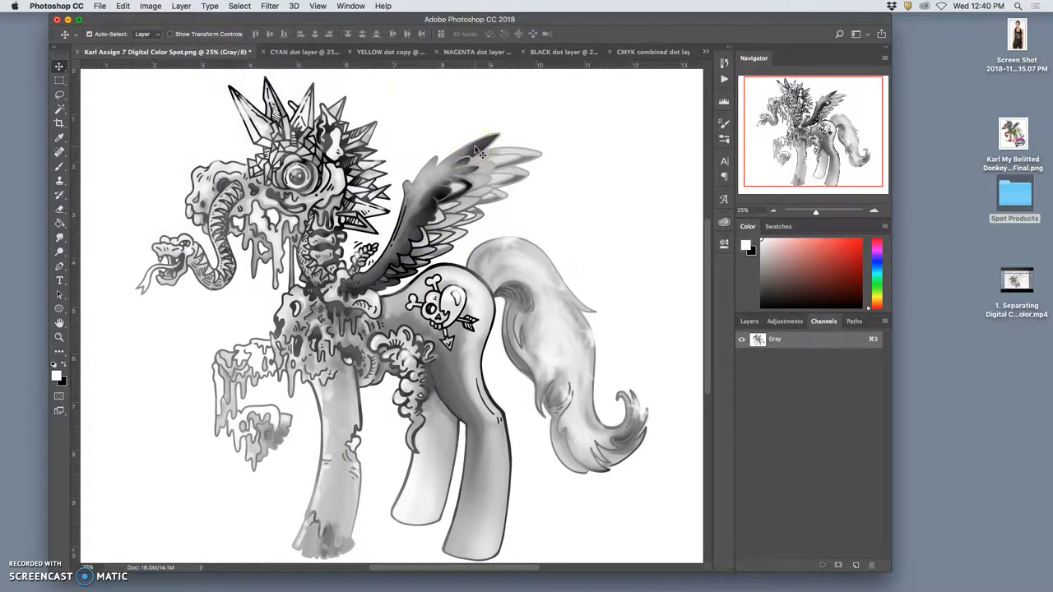
- Convert to Bitmap at 300 ppi with a 200 lpi, 15°, Ellipse halftone screen
click(149, 7)
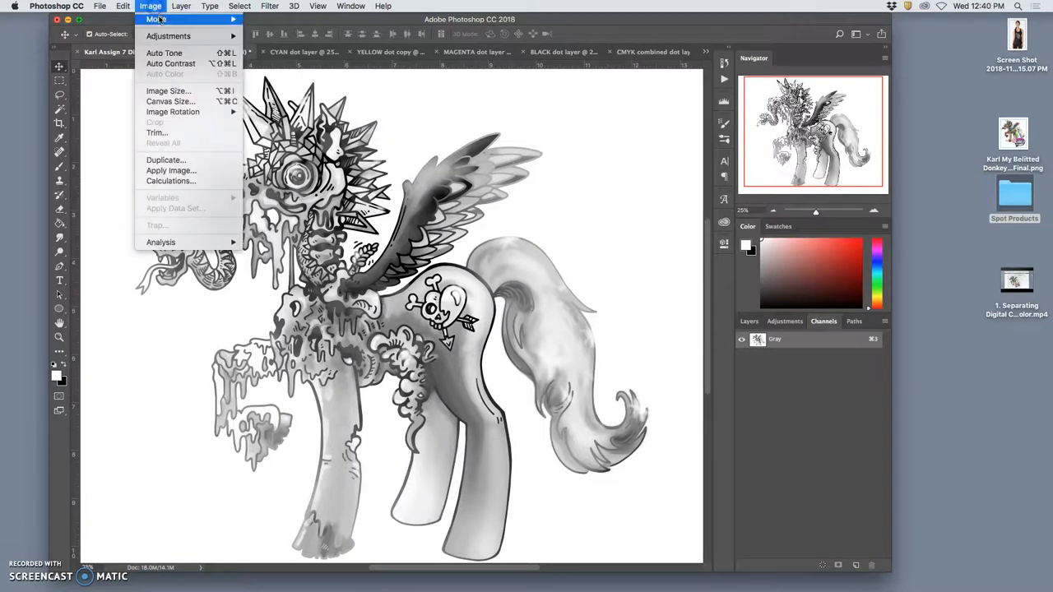
click(156, 19)
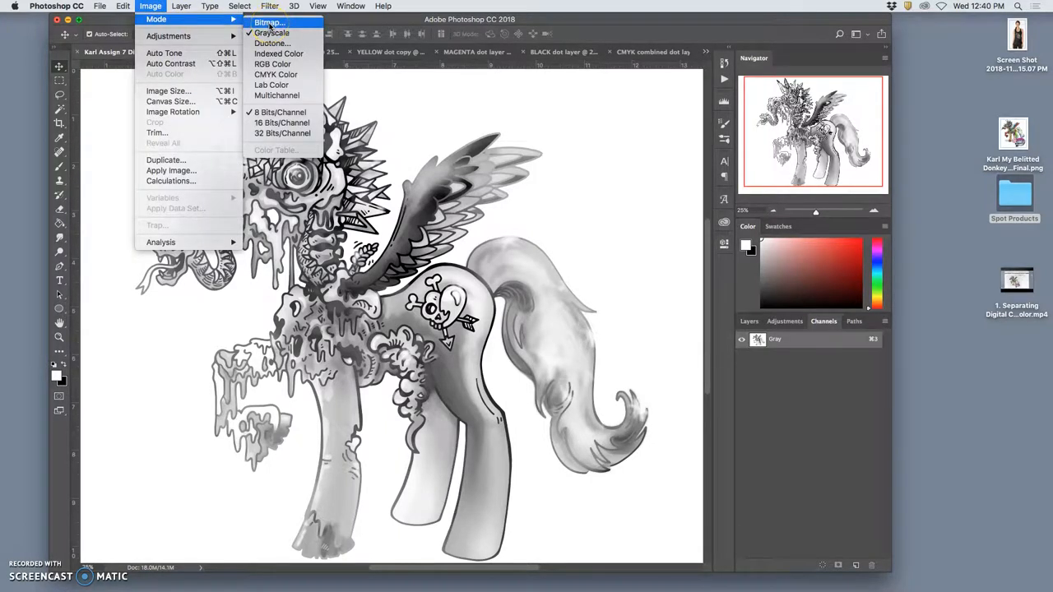
click(268, 22)
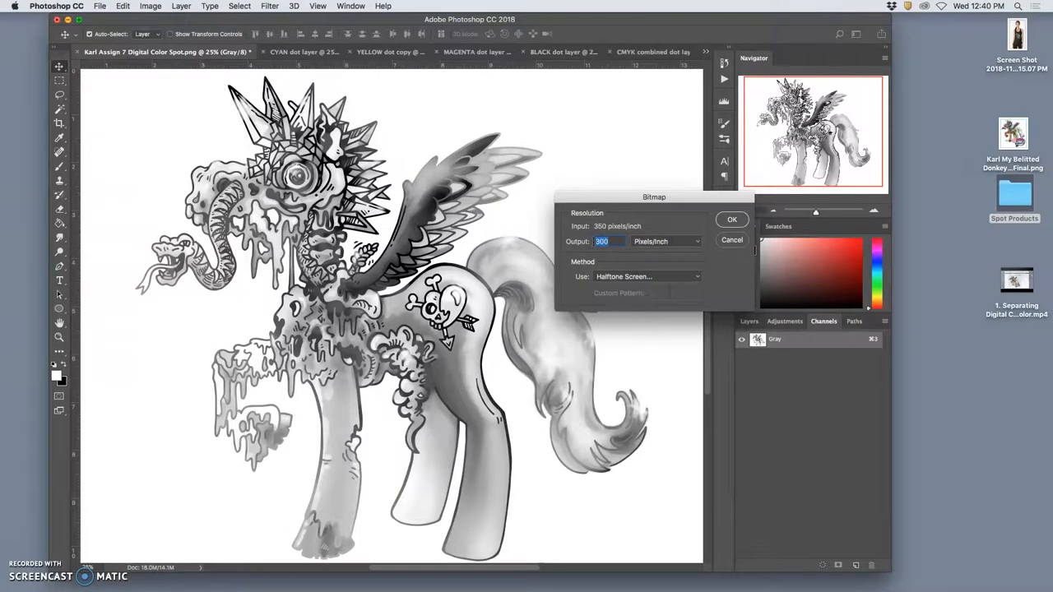
text(25)
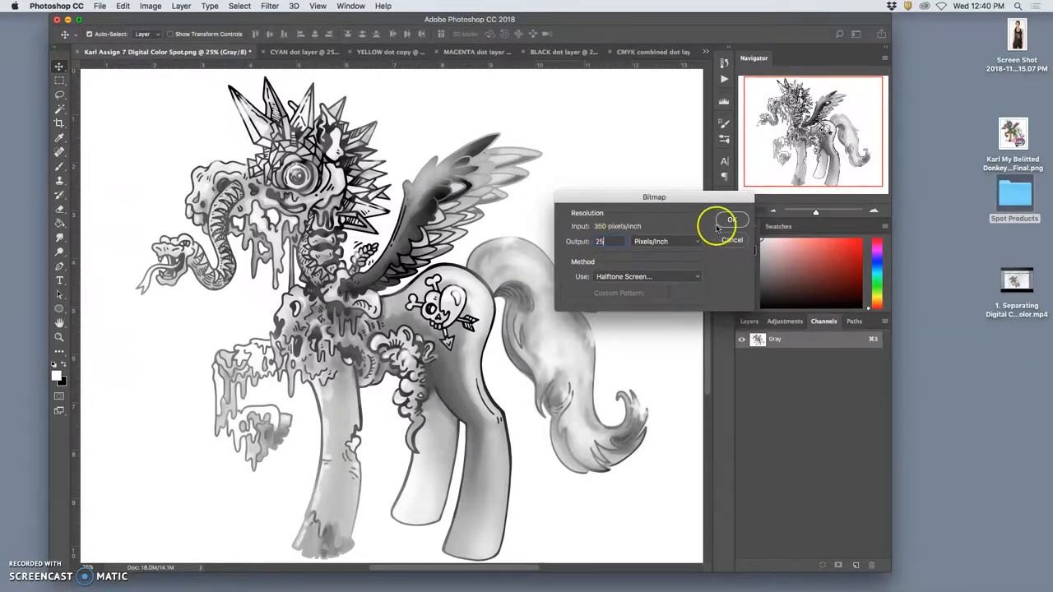
text(300)
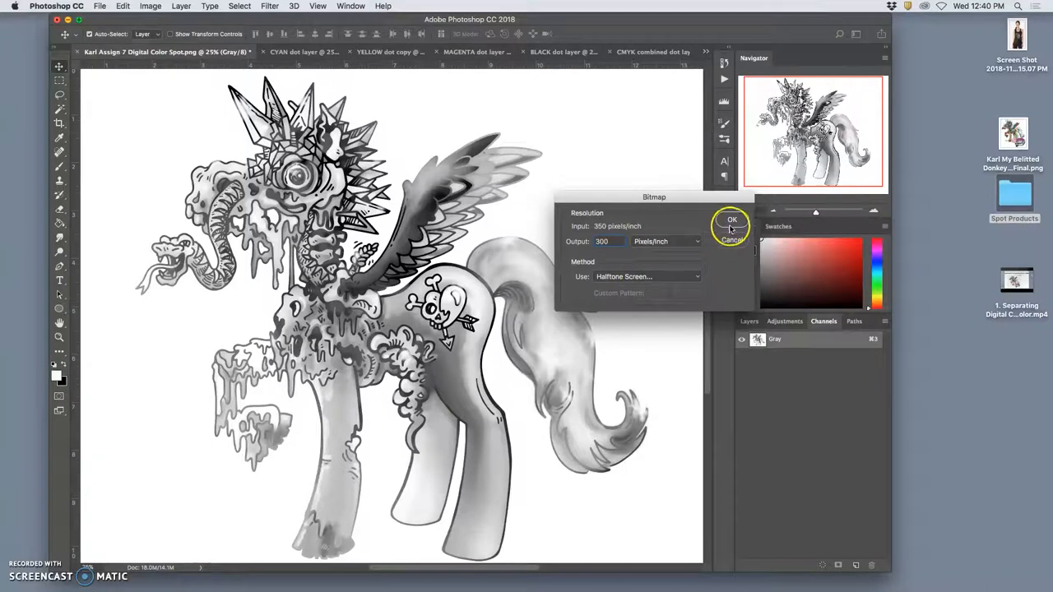
click(731, 220)
text(15)
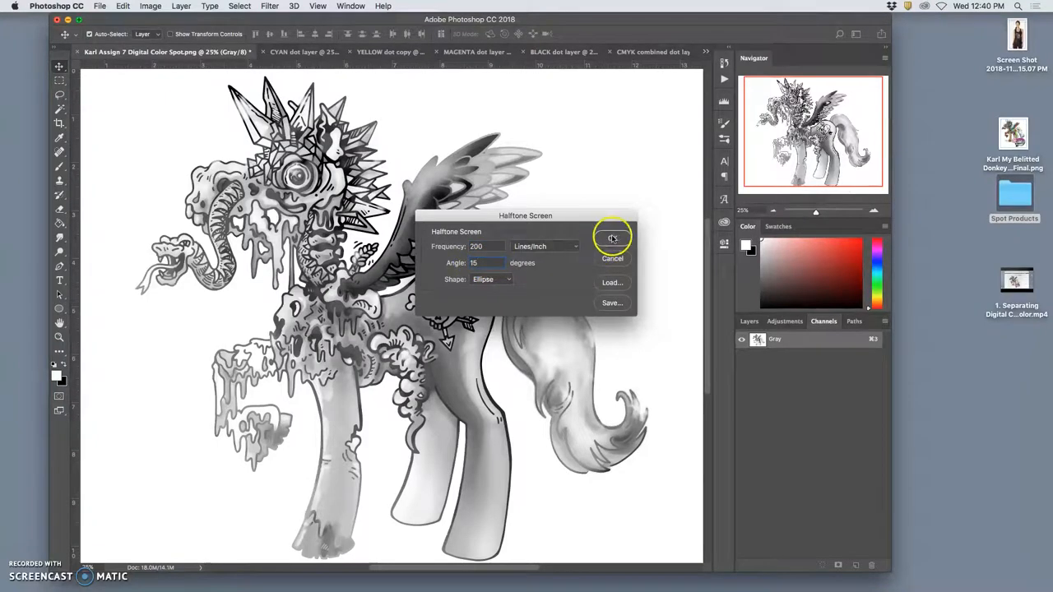
click(612, 238)
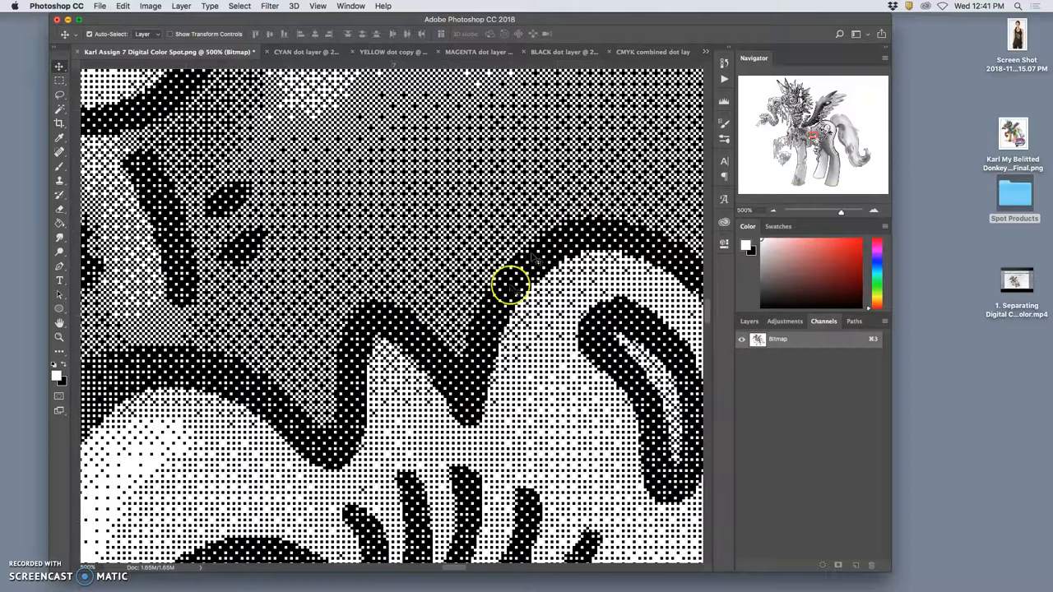
mouse_move(440, 168)
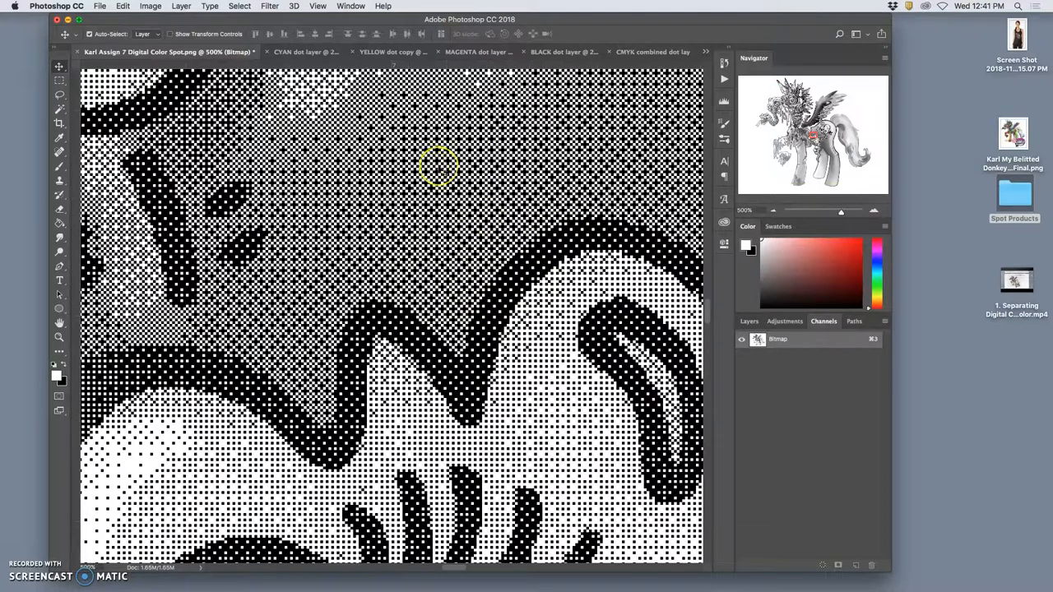
mouse_move(381, 175)
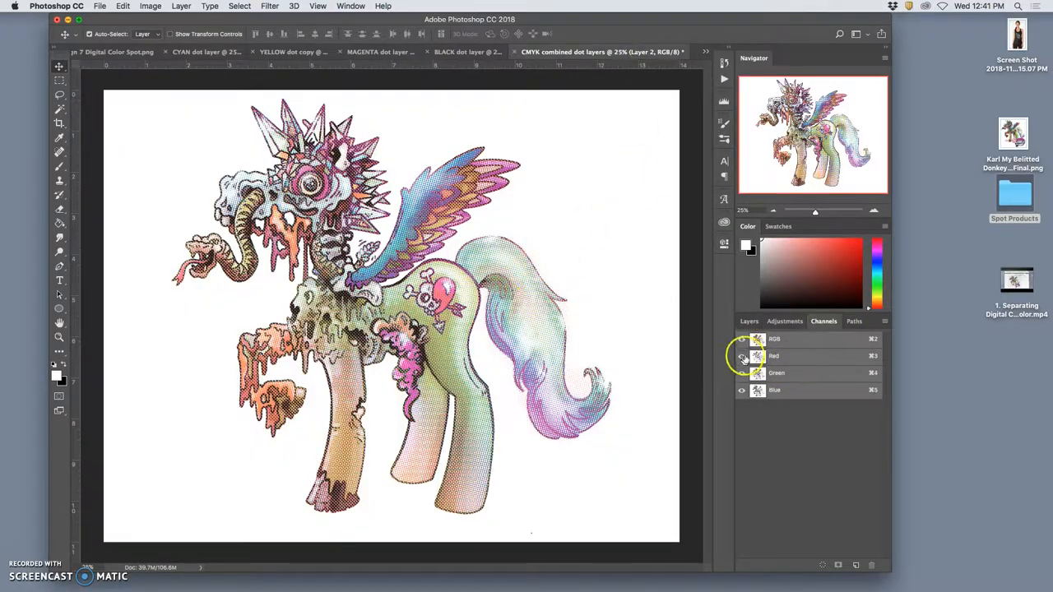
- Hide the Red channel so the pony shows only cyan dots
click(750, 320)
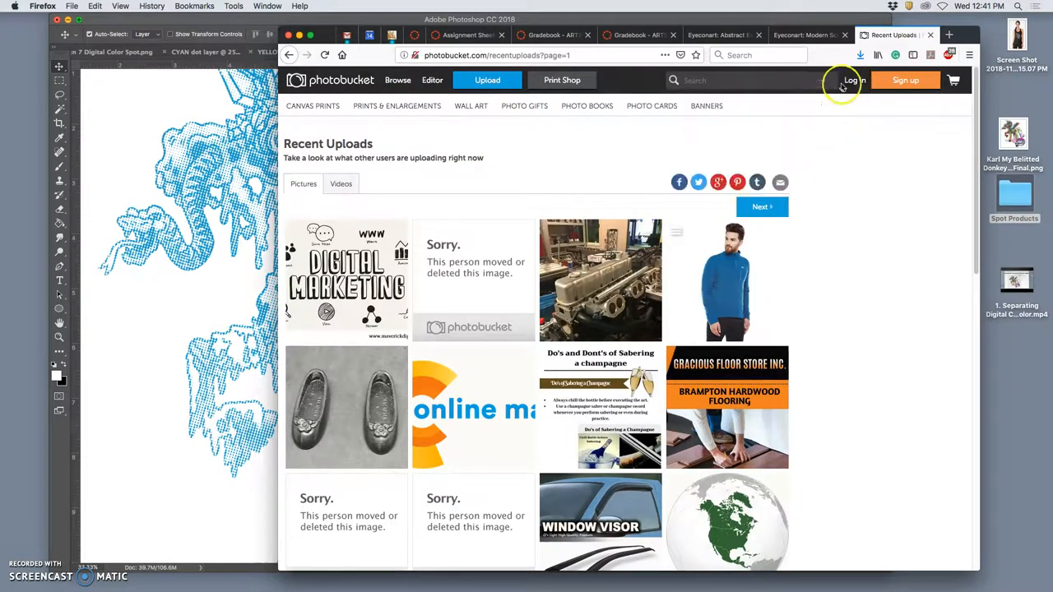
click(853, 80)
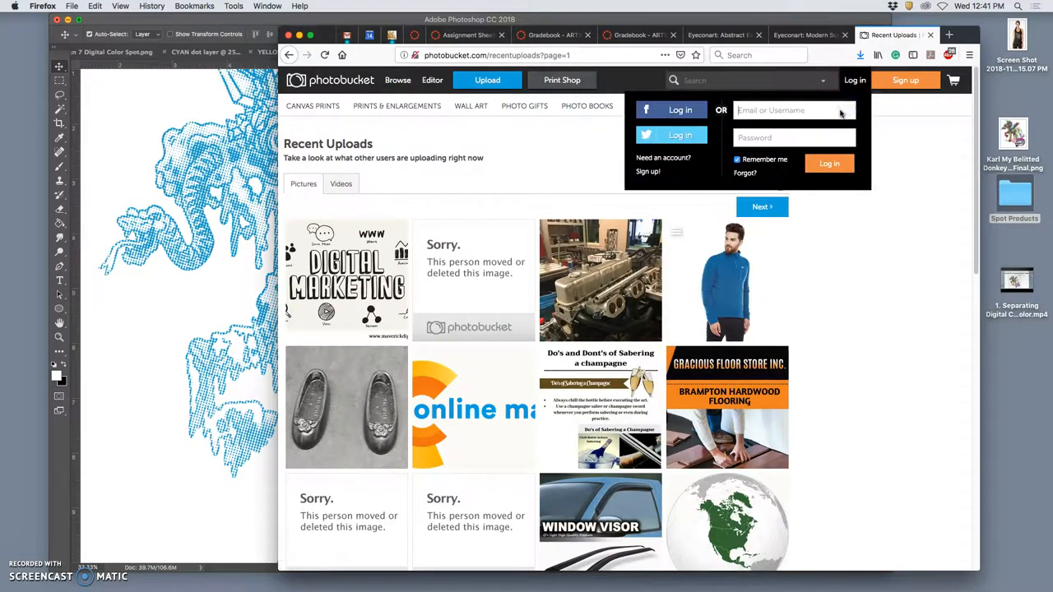
text(karlfrey)
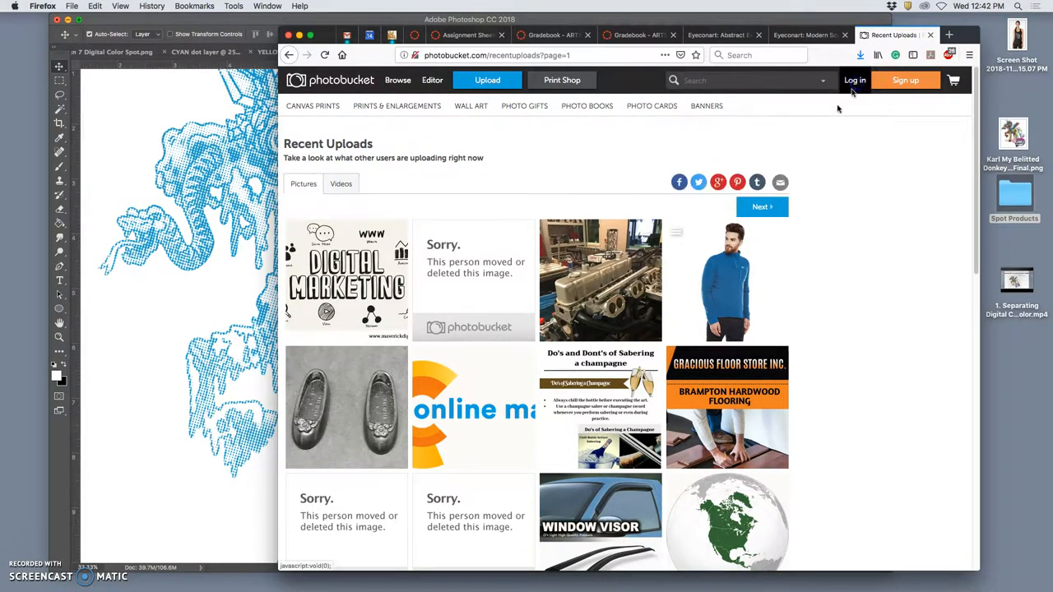
click(854, 80)
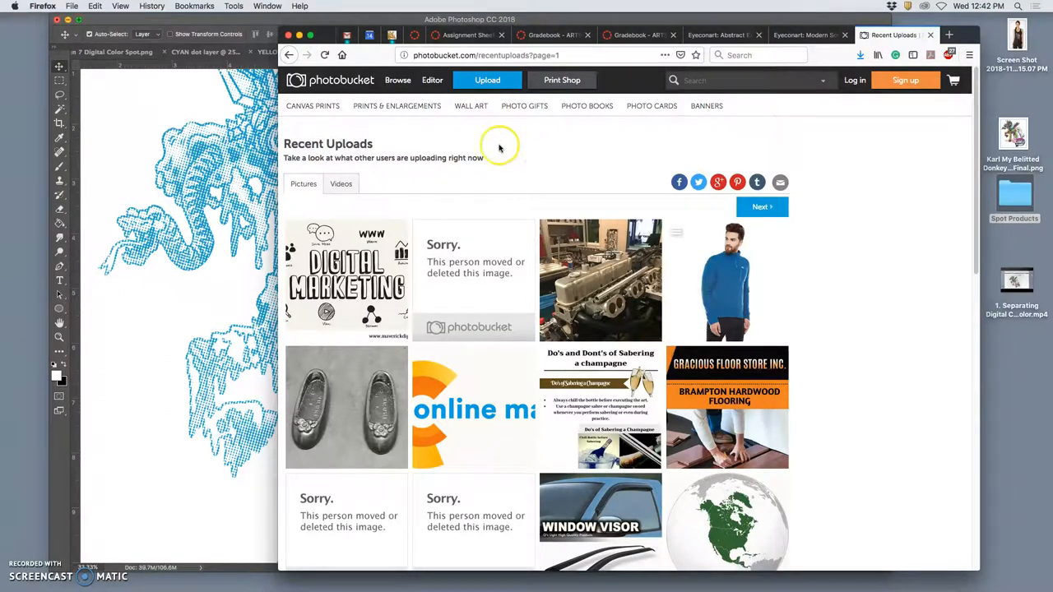
mouse_move(426, 103)
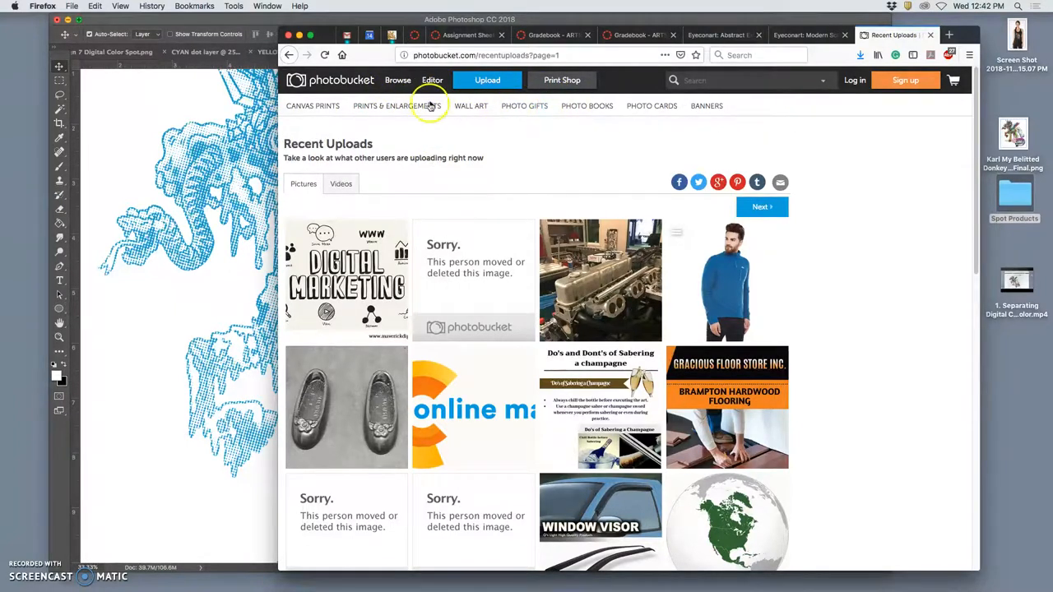
click(854, 80)
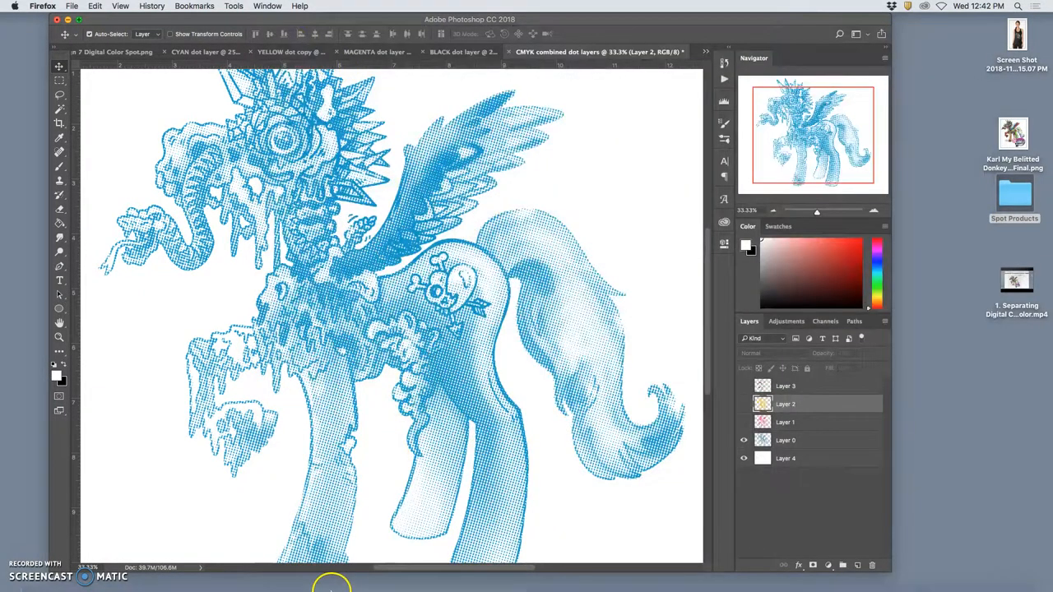
mouse_move(399, 181)
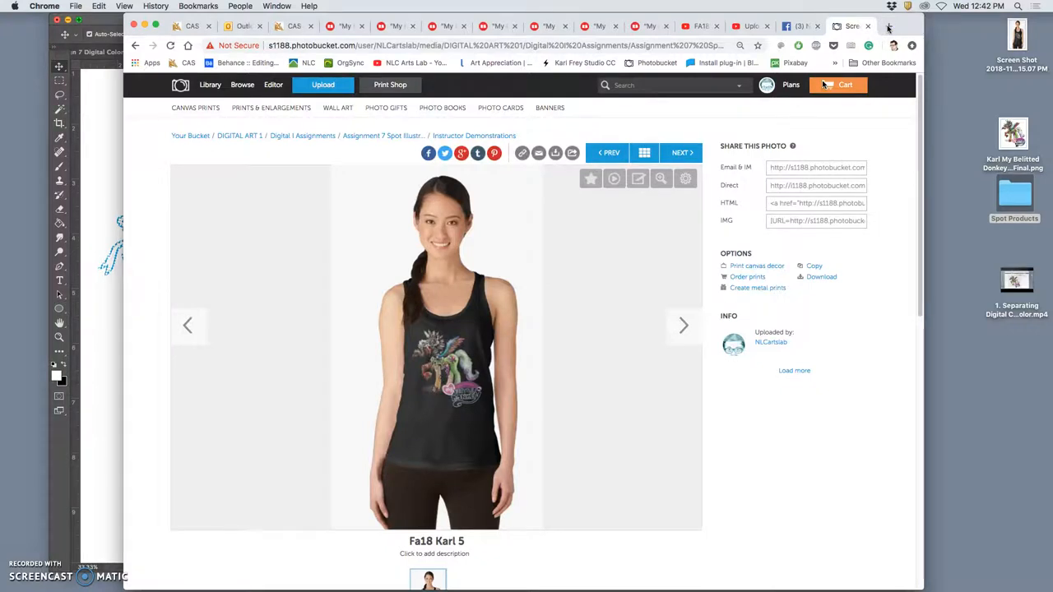
mouse_move(887, 28)
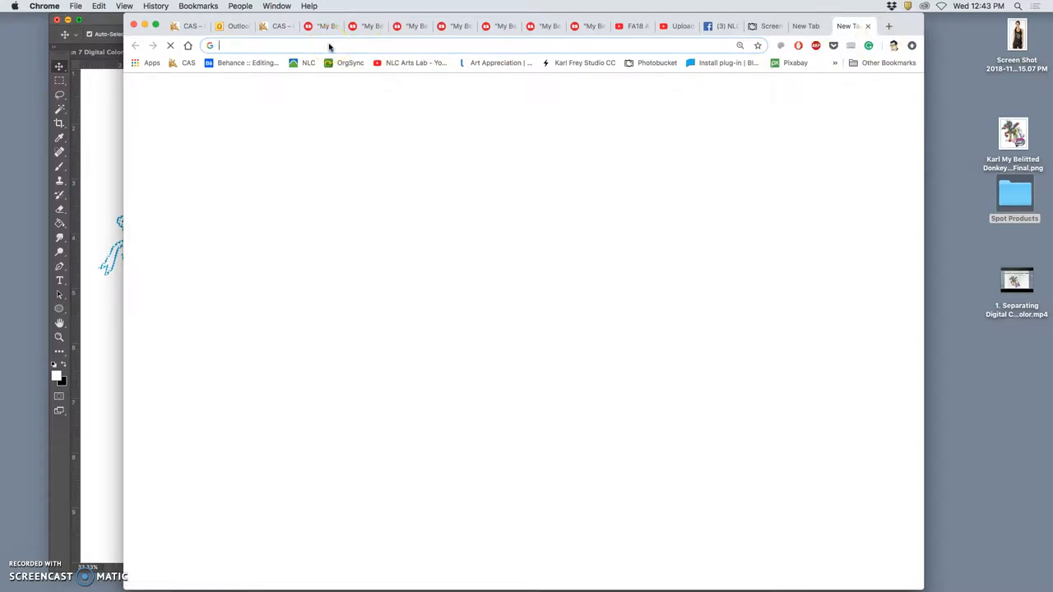
- Search Google in a new tab for 'halftone dots angles cmyk'
text(halftone dots angles cmyk)
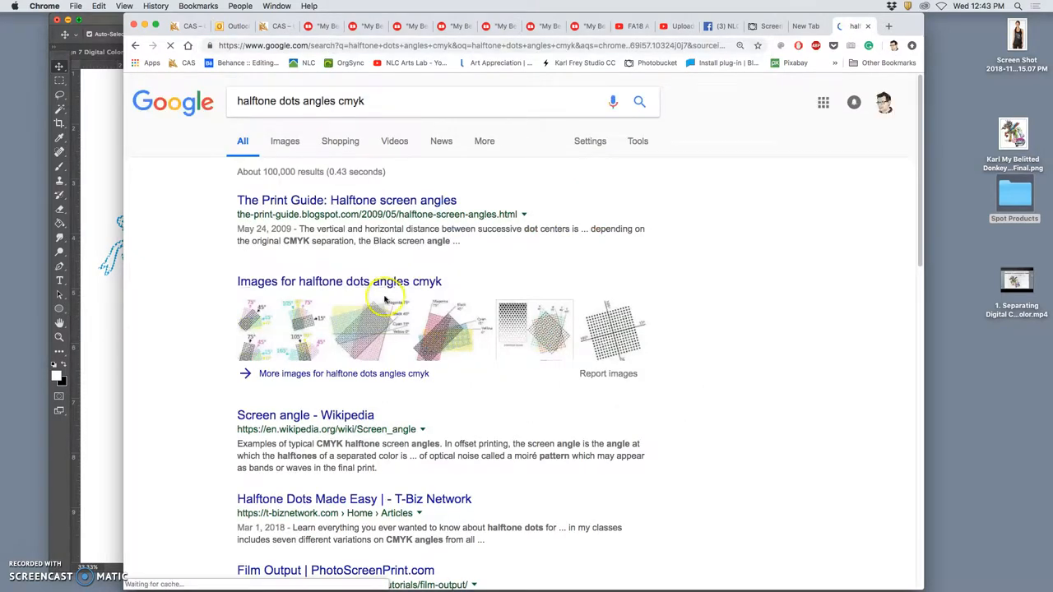
mouse_move(512, 265)
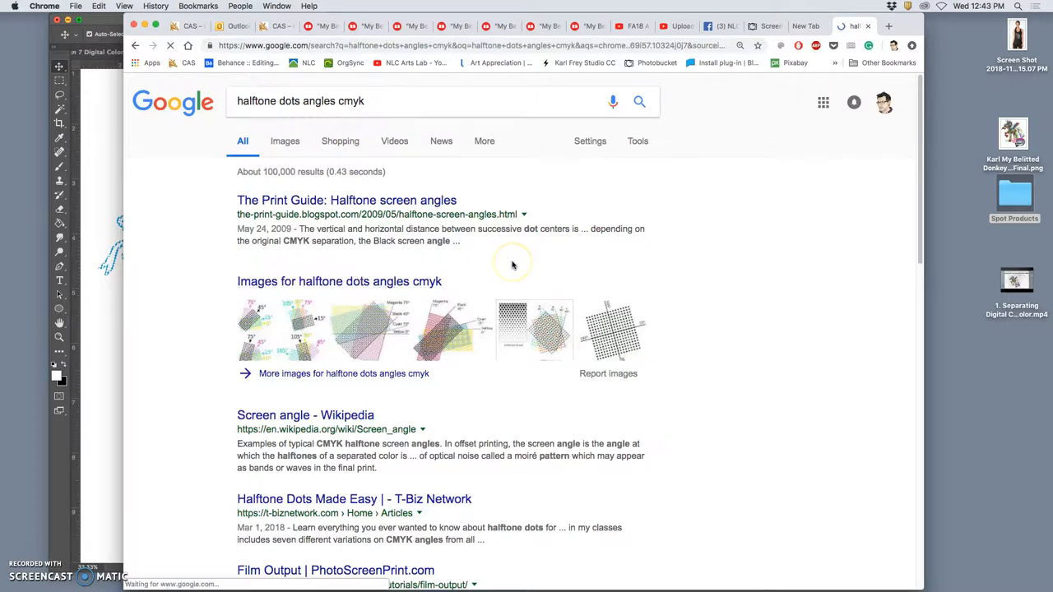
- Switch the search to image results and enlarge the Print Guide CMYK screen-angle diagram
click(346, 200)
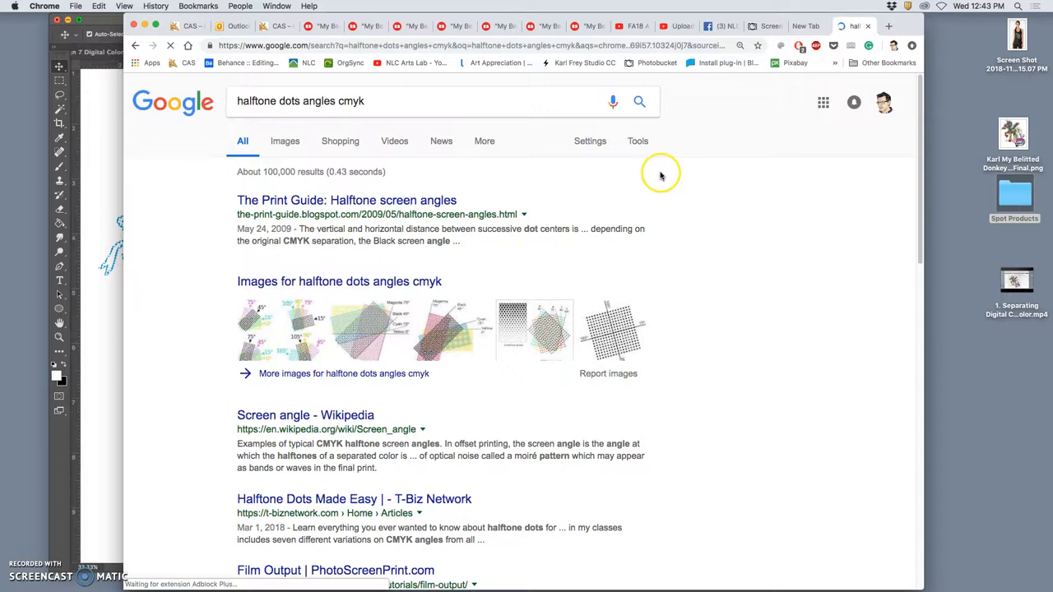
click(285, 141)
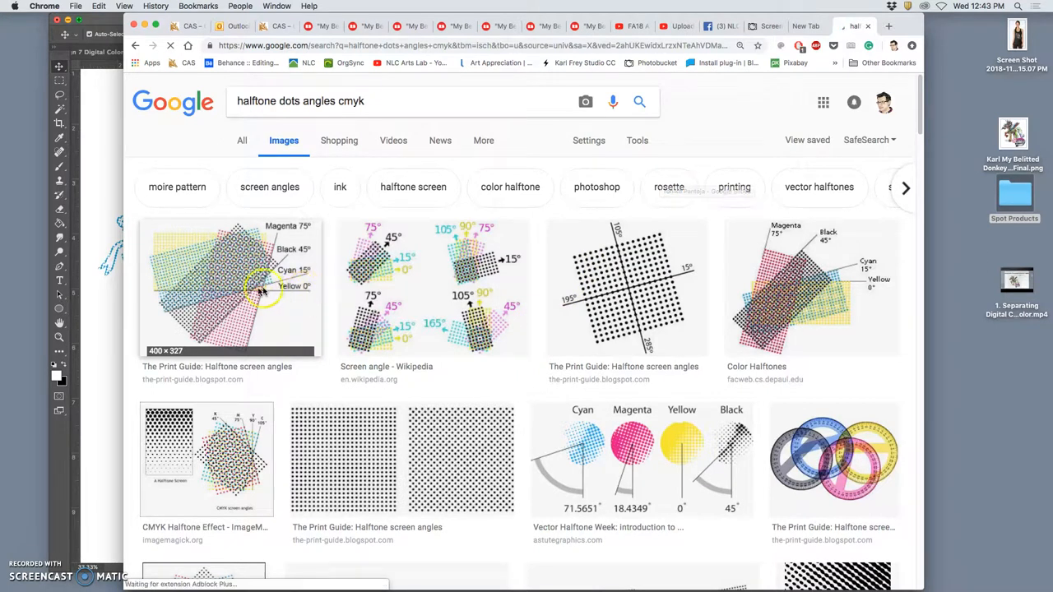
mouse_move(238, 259)
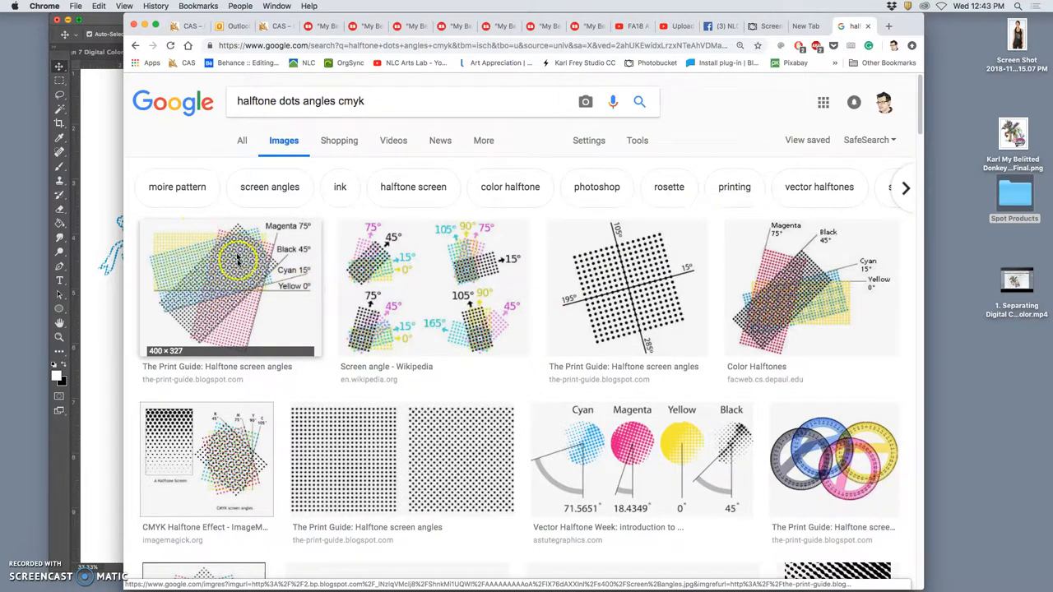
mouse_move(259, 280)
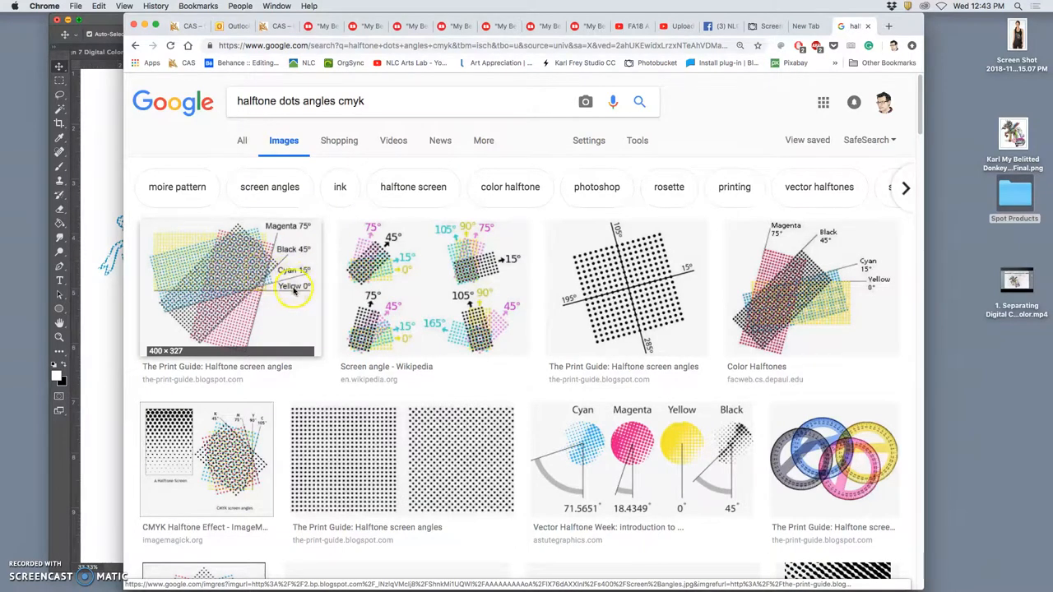
mouse_move(289, 255)
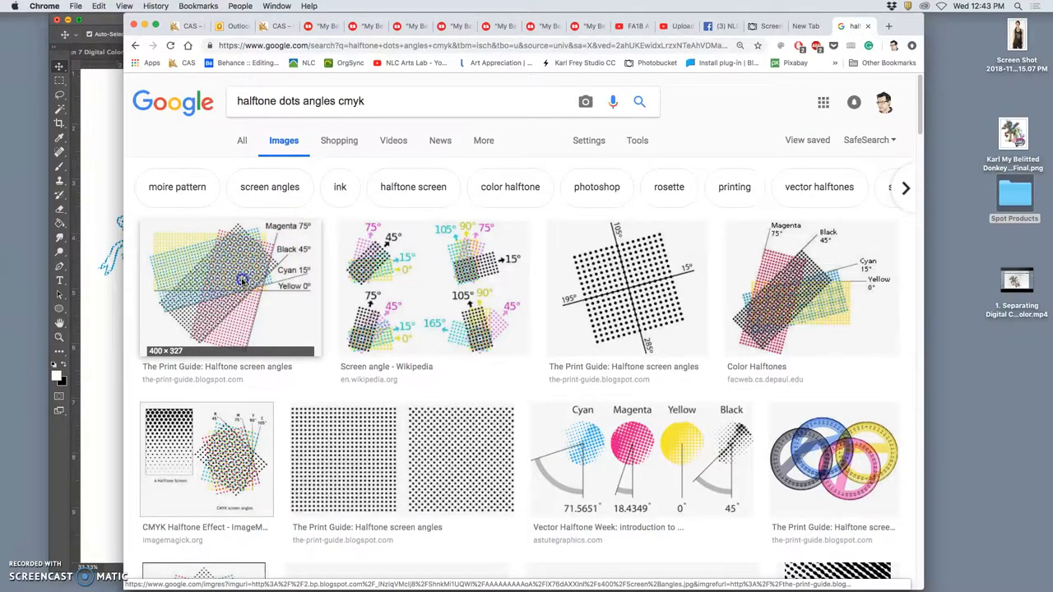
click(230, 288)
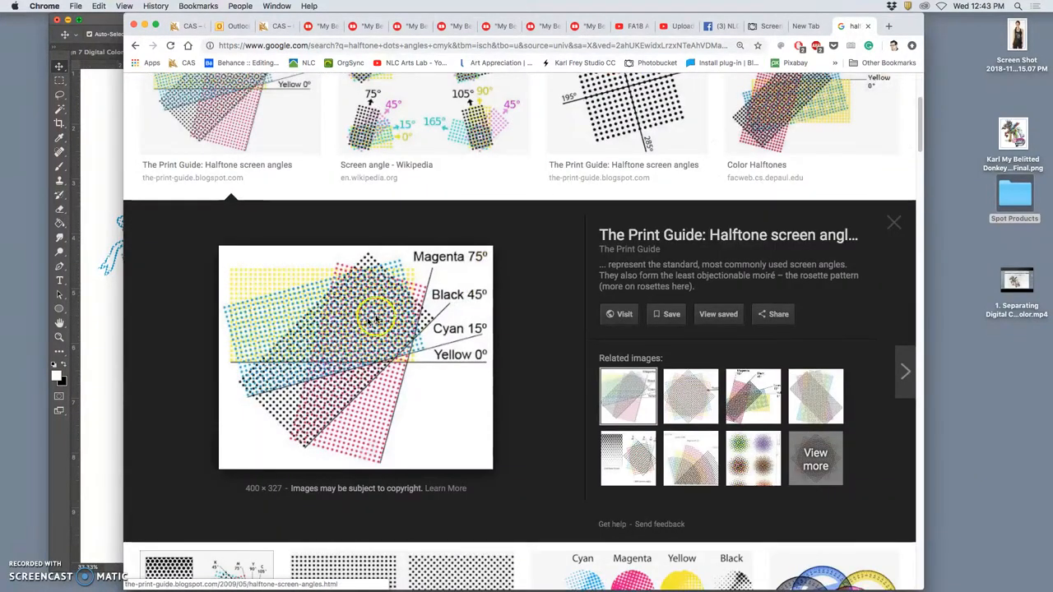